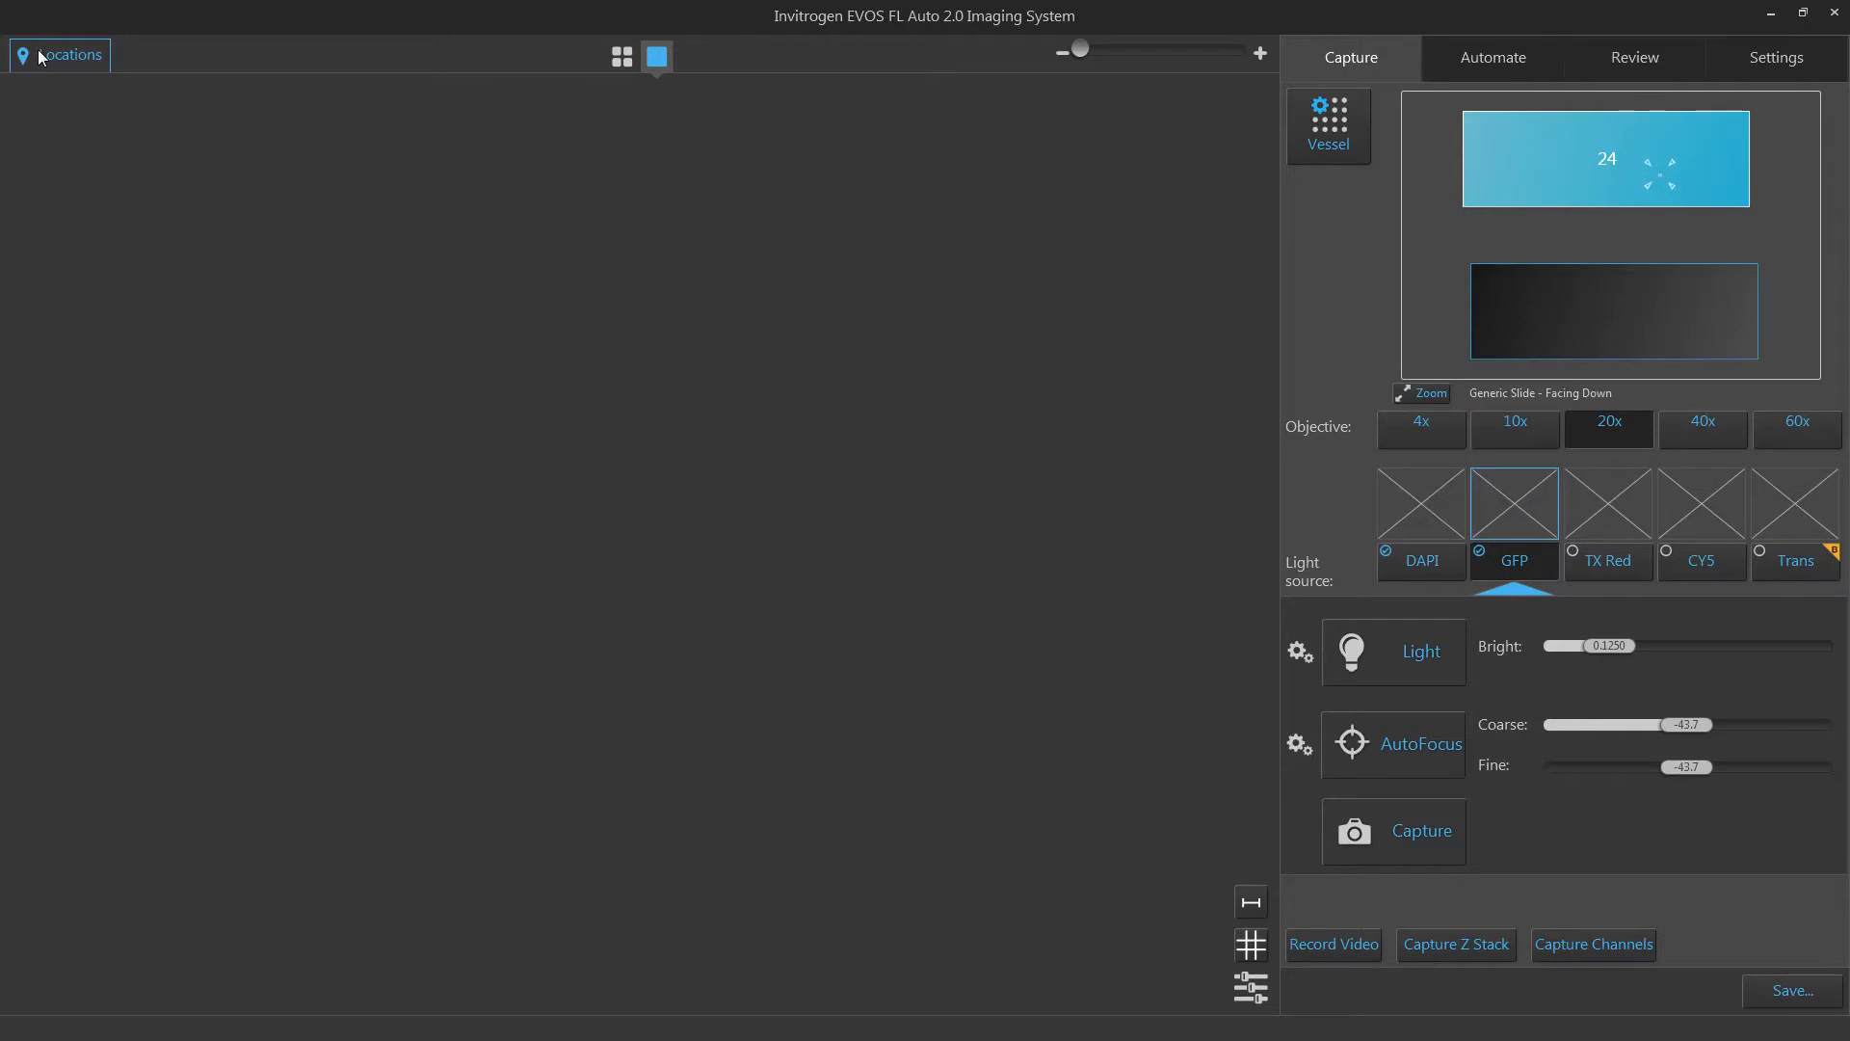
Step: Show the Locations panel over the live GFP kidney tissue image
click(67, 54)
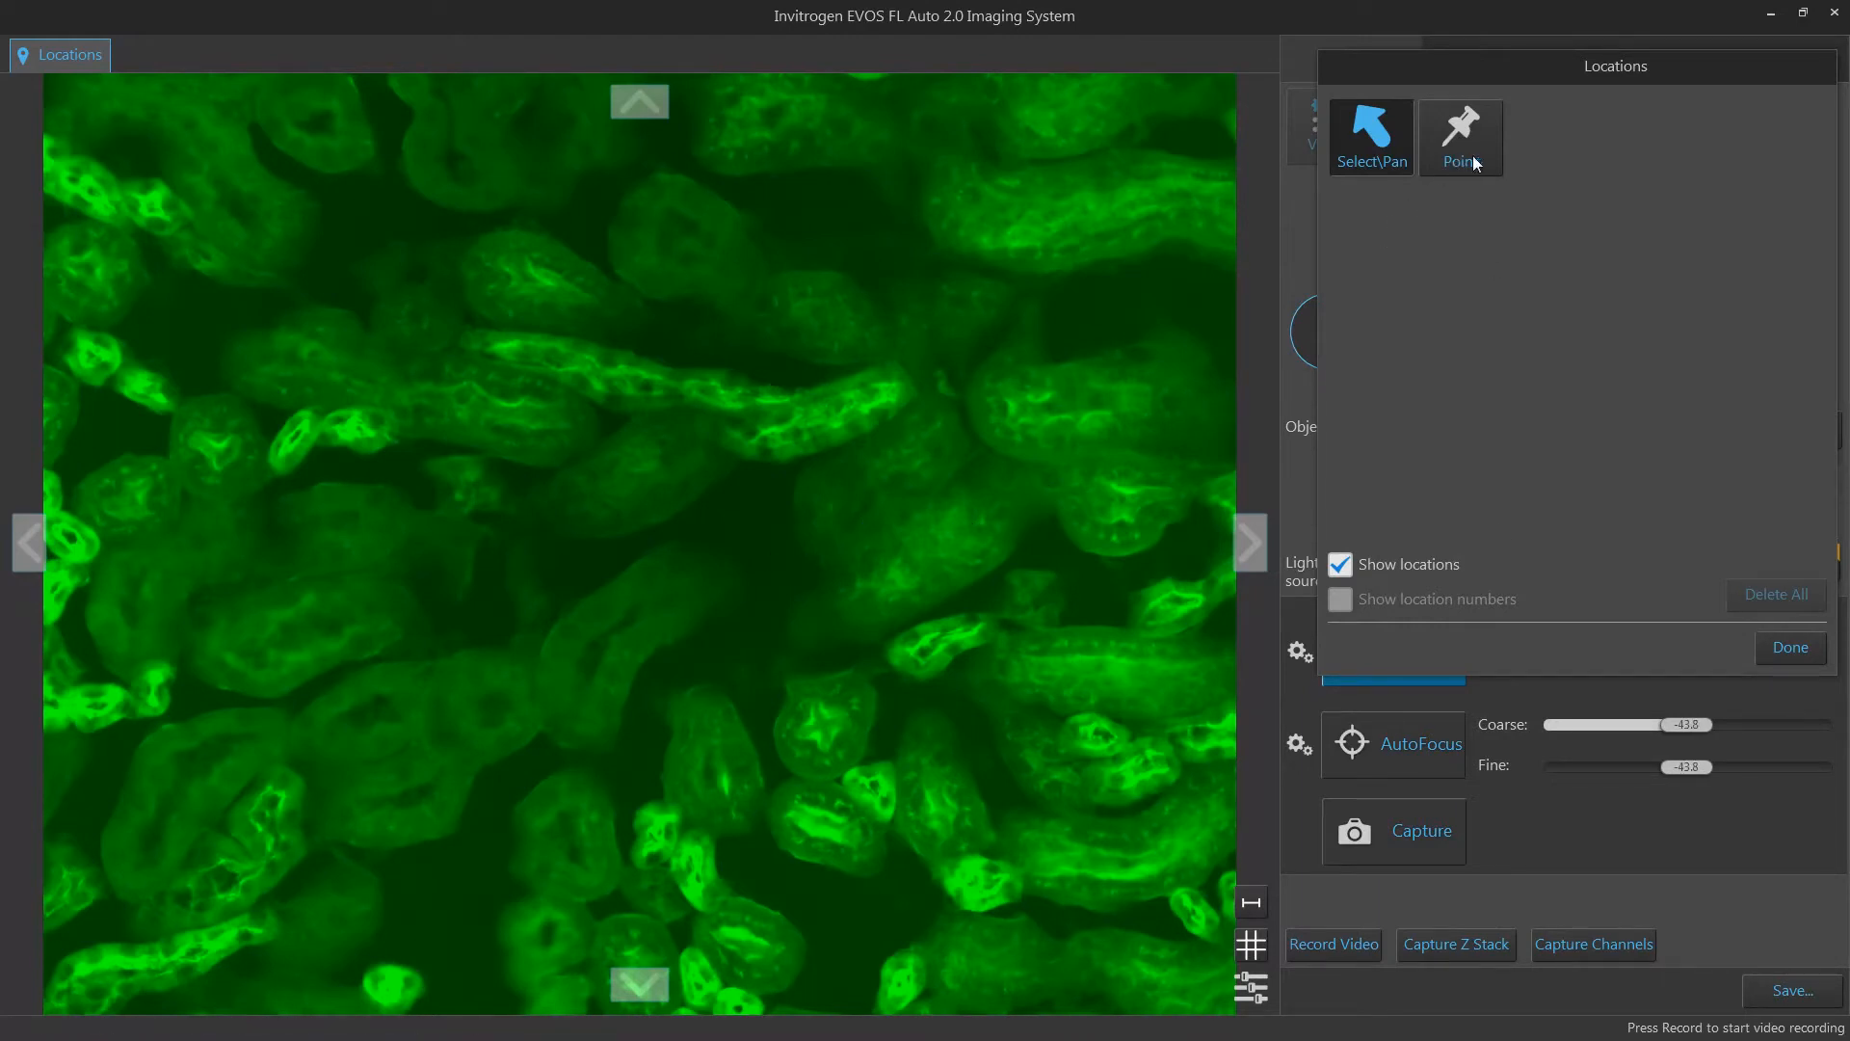
Step: Pin point locations Point_1 to Point_4 across tissue fields, then leave for the slide overview
click(1459, 137)
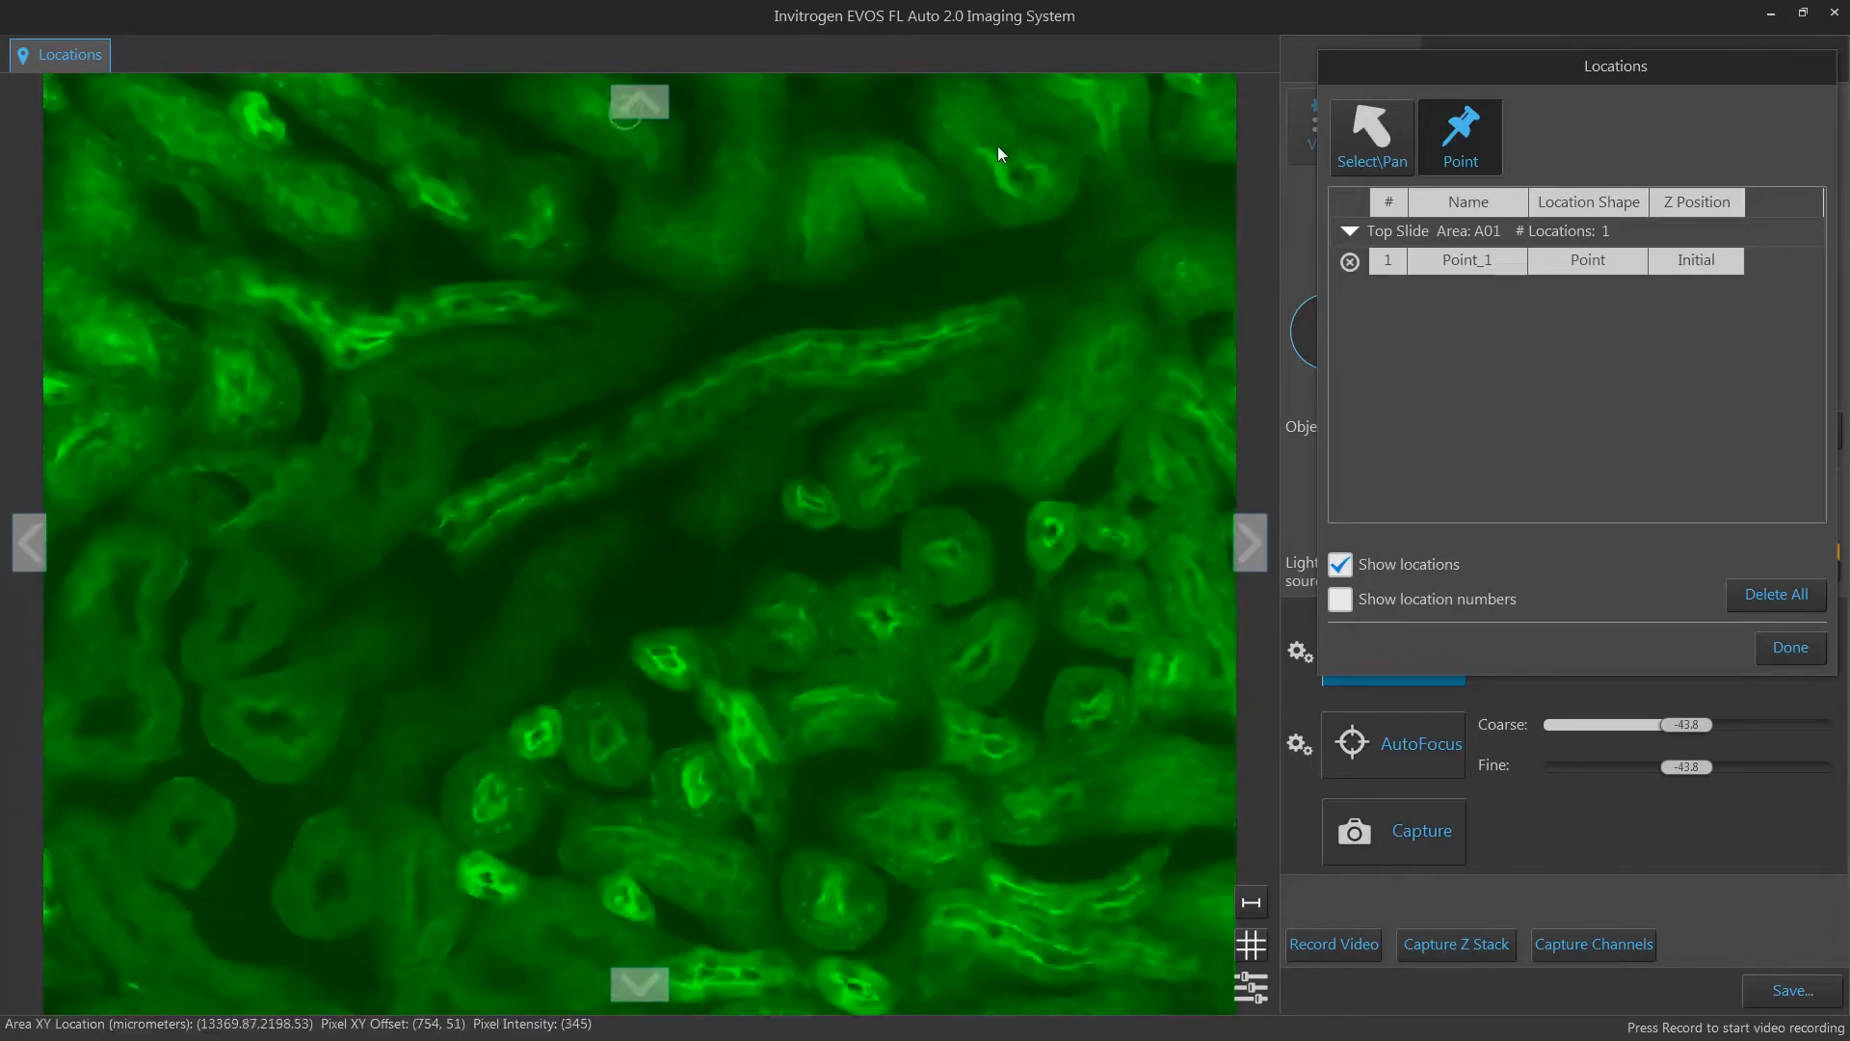
click(590, 275)
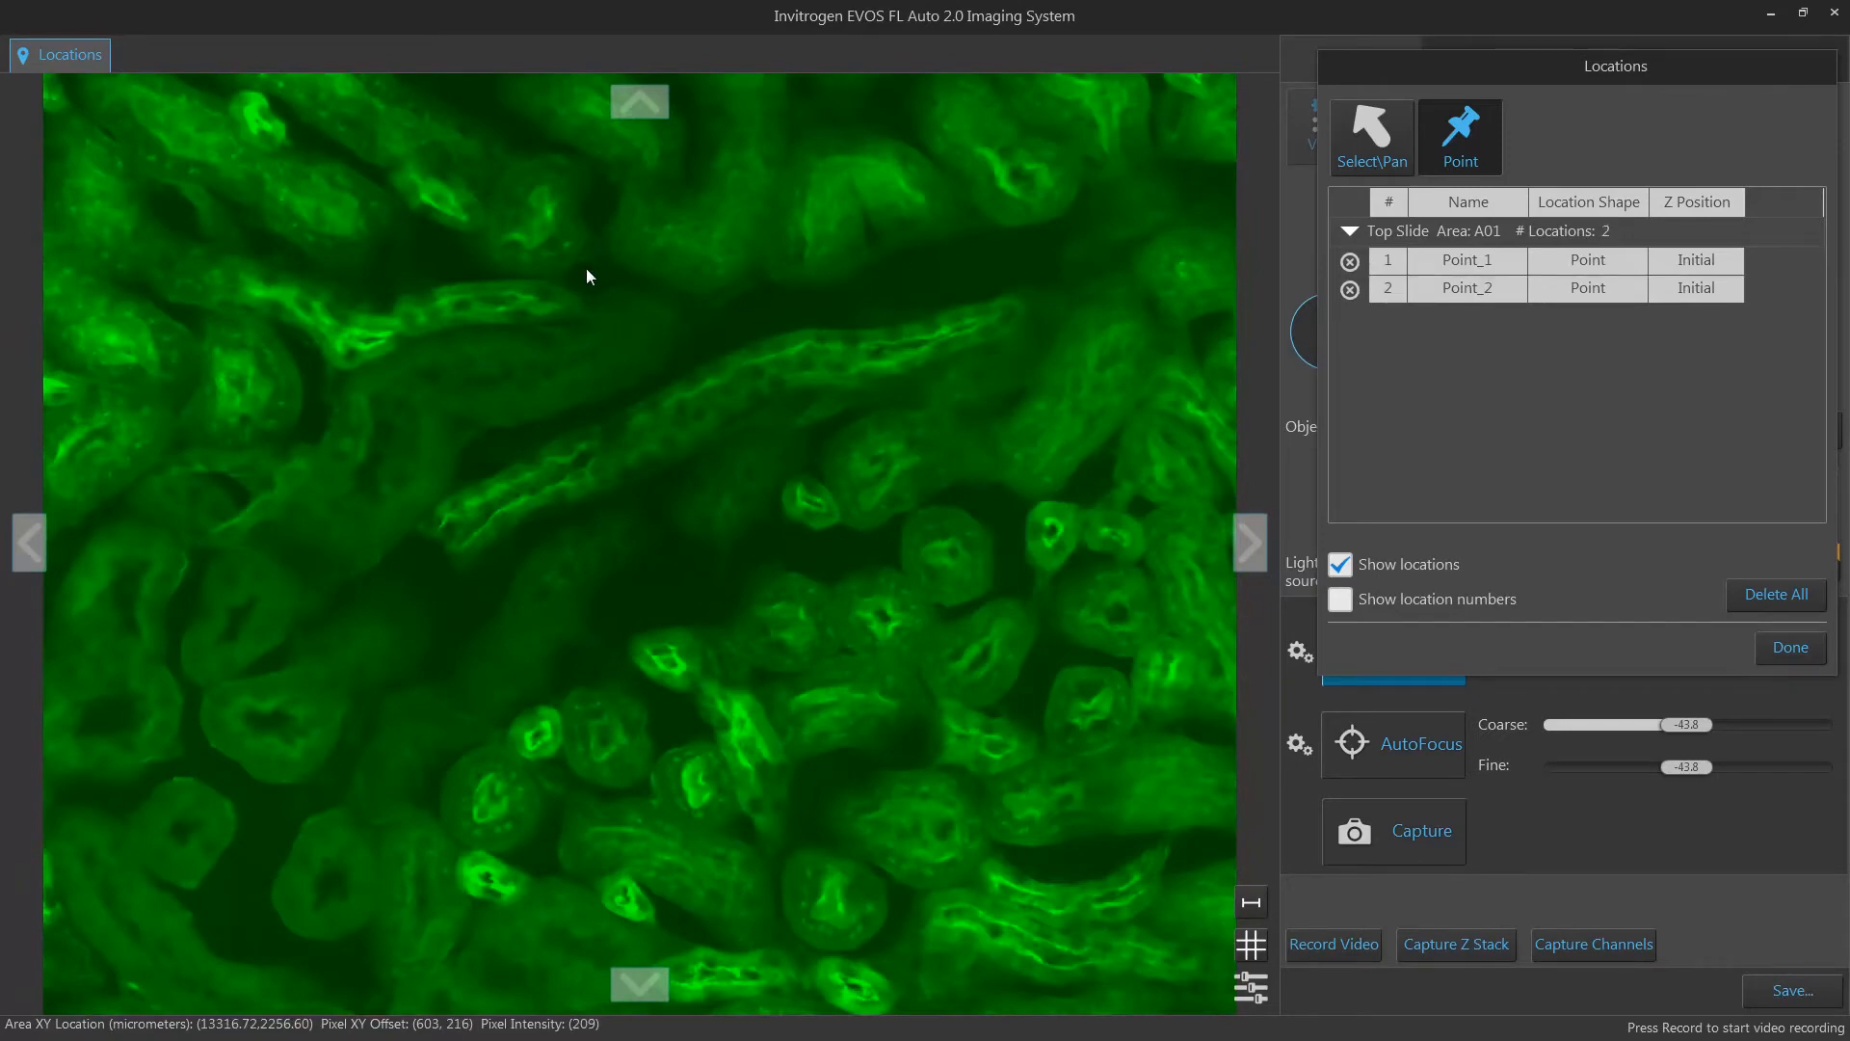
mouse_move(17, 546)
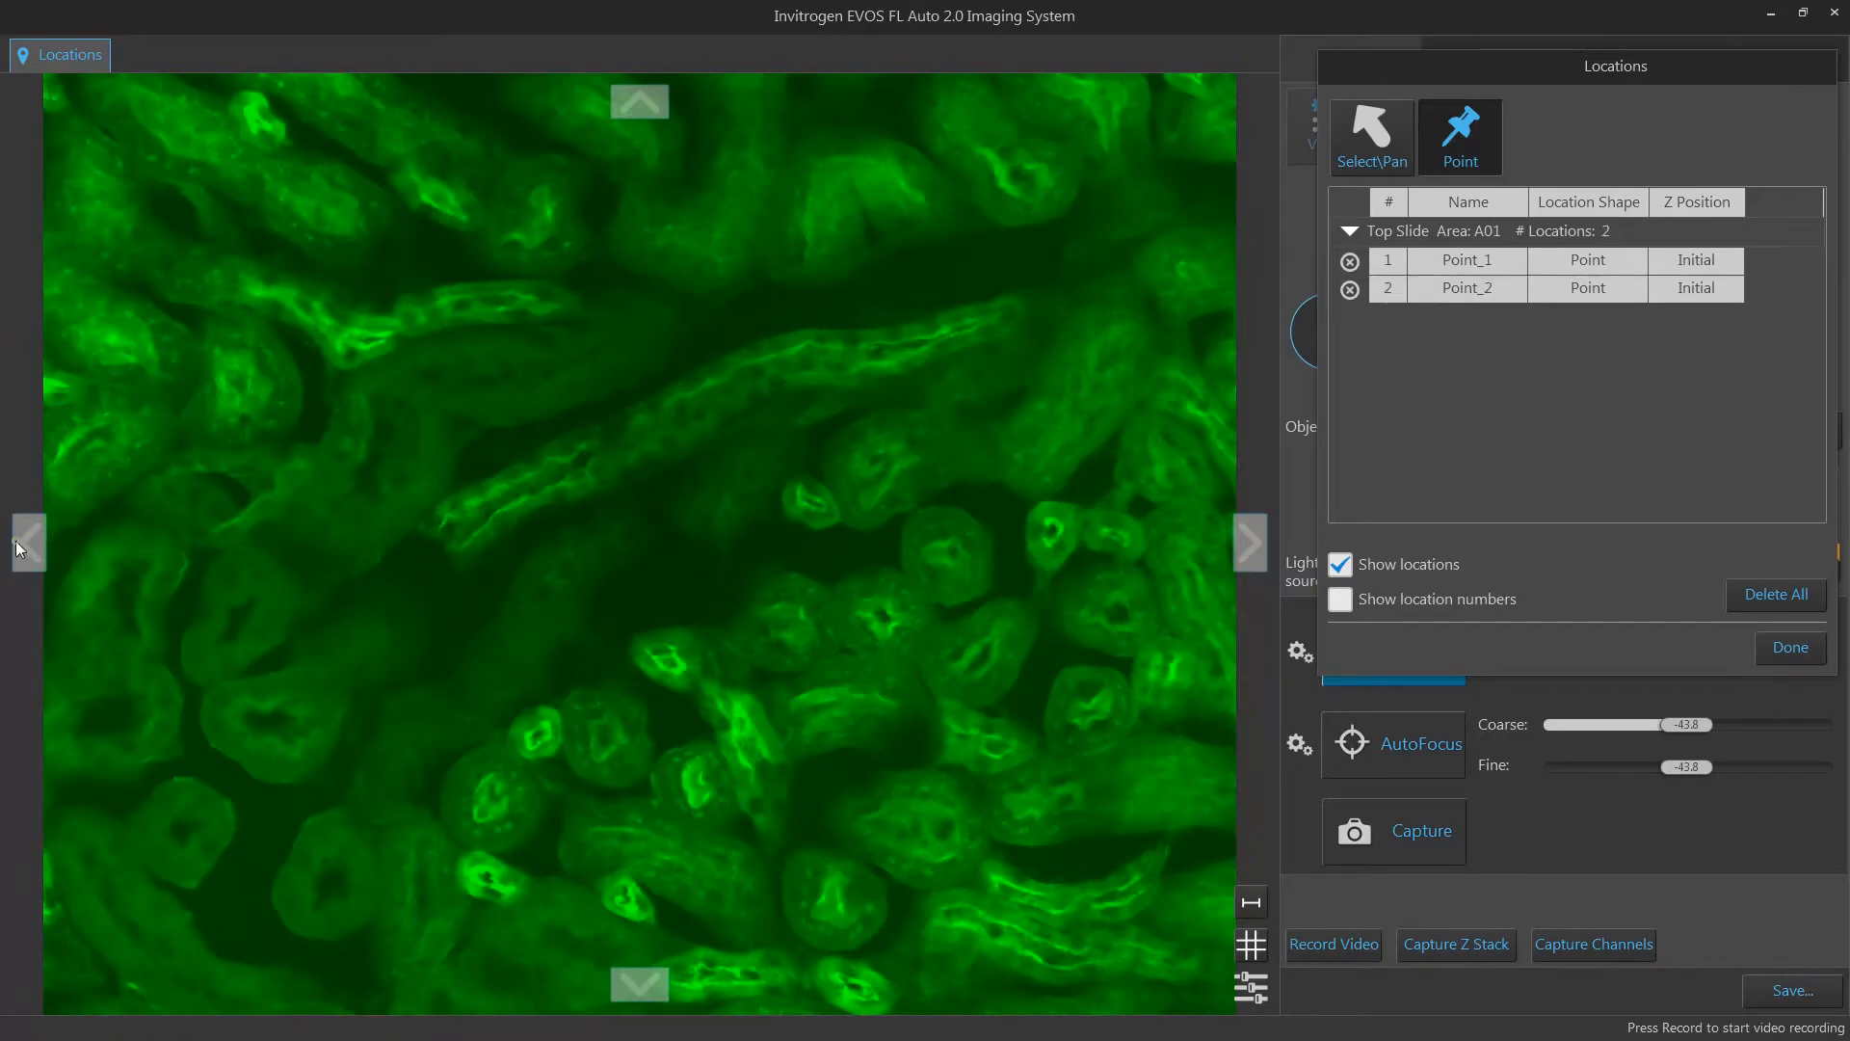
click(638, 983)
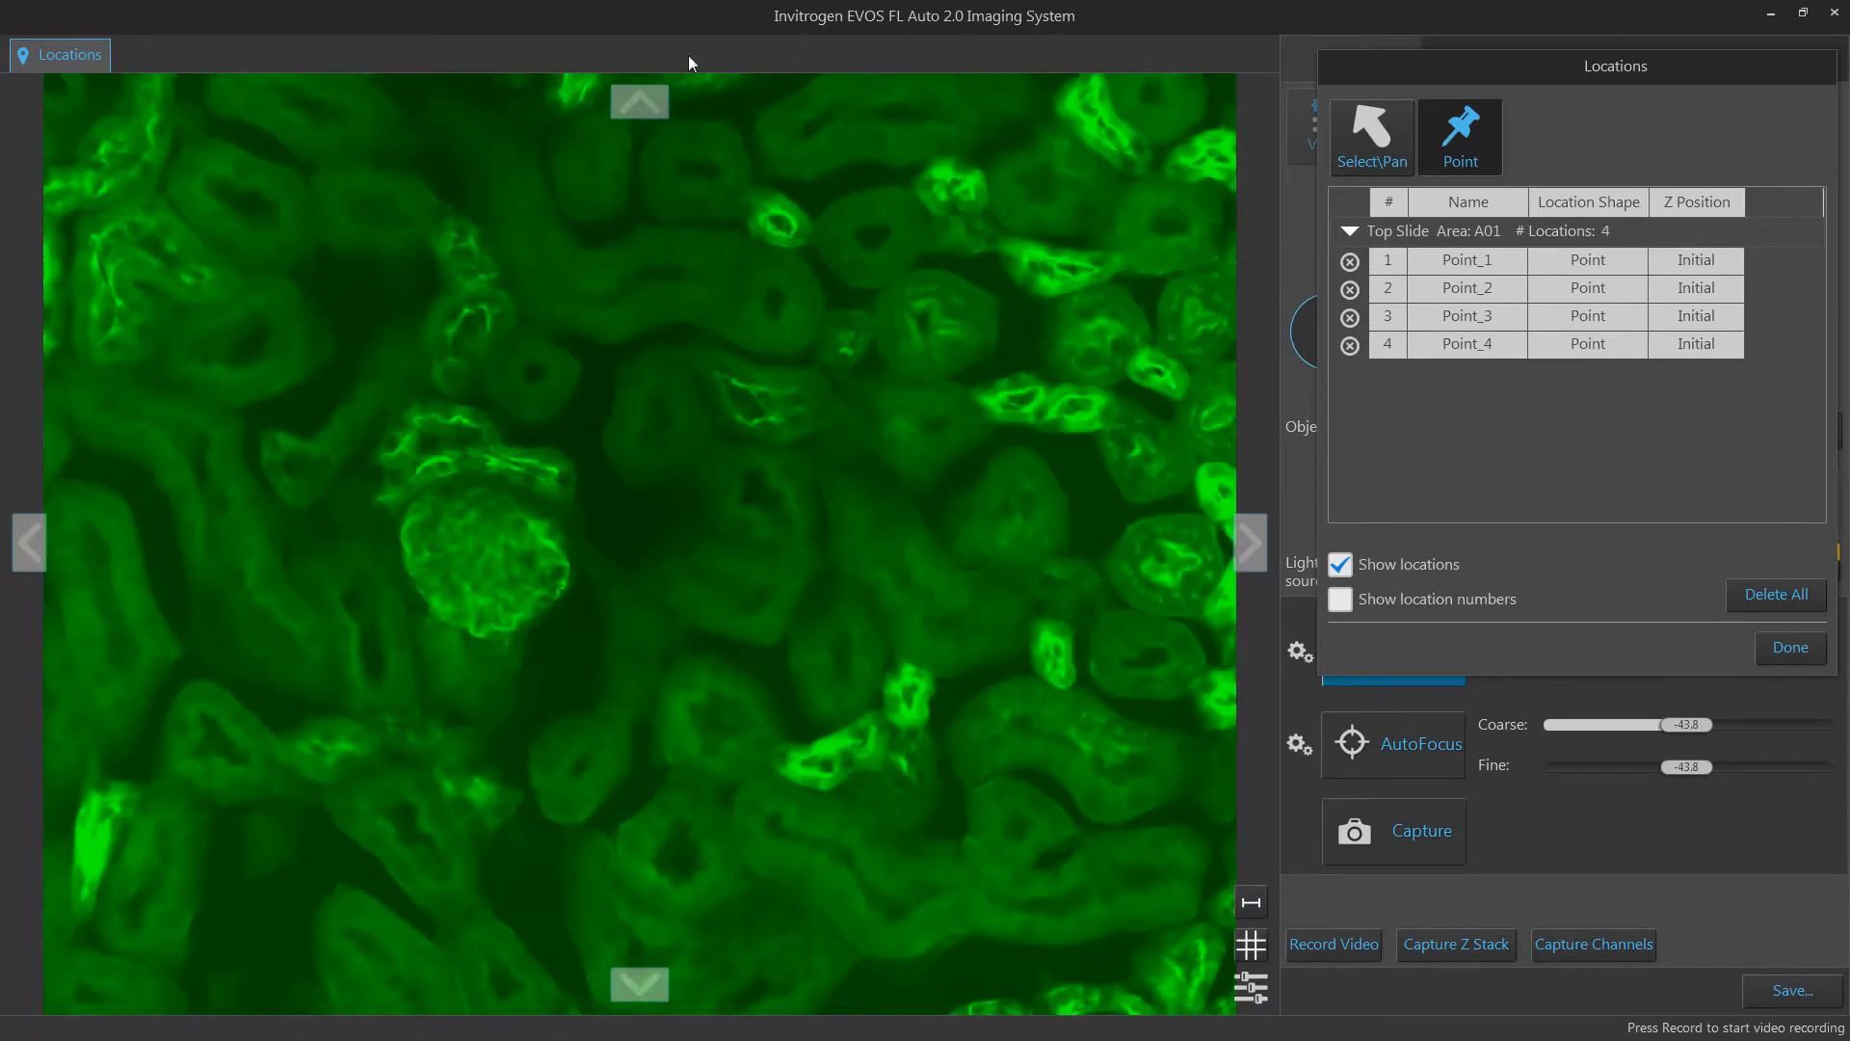
click(1788, 647)
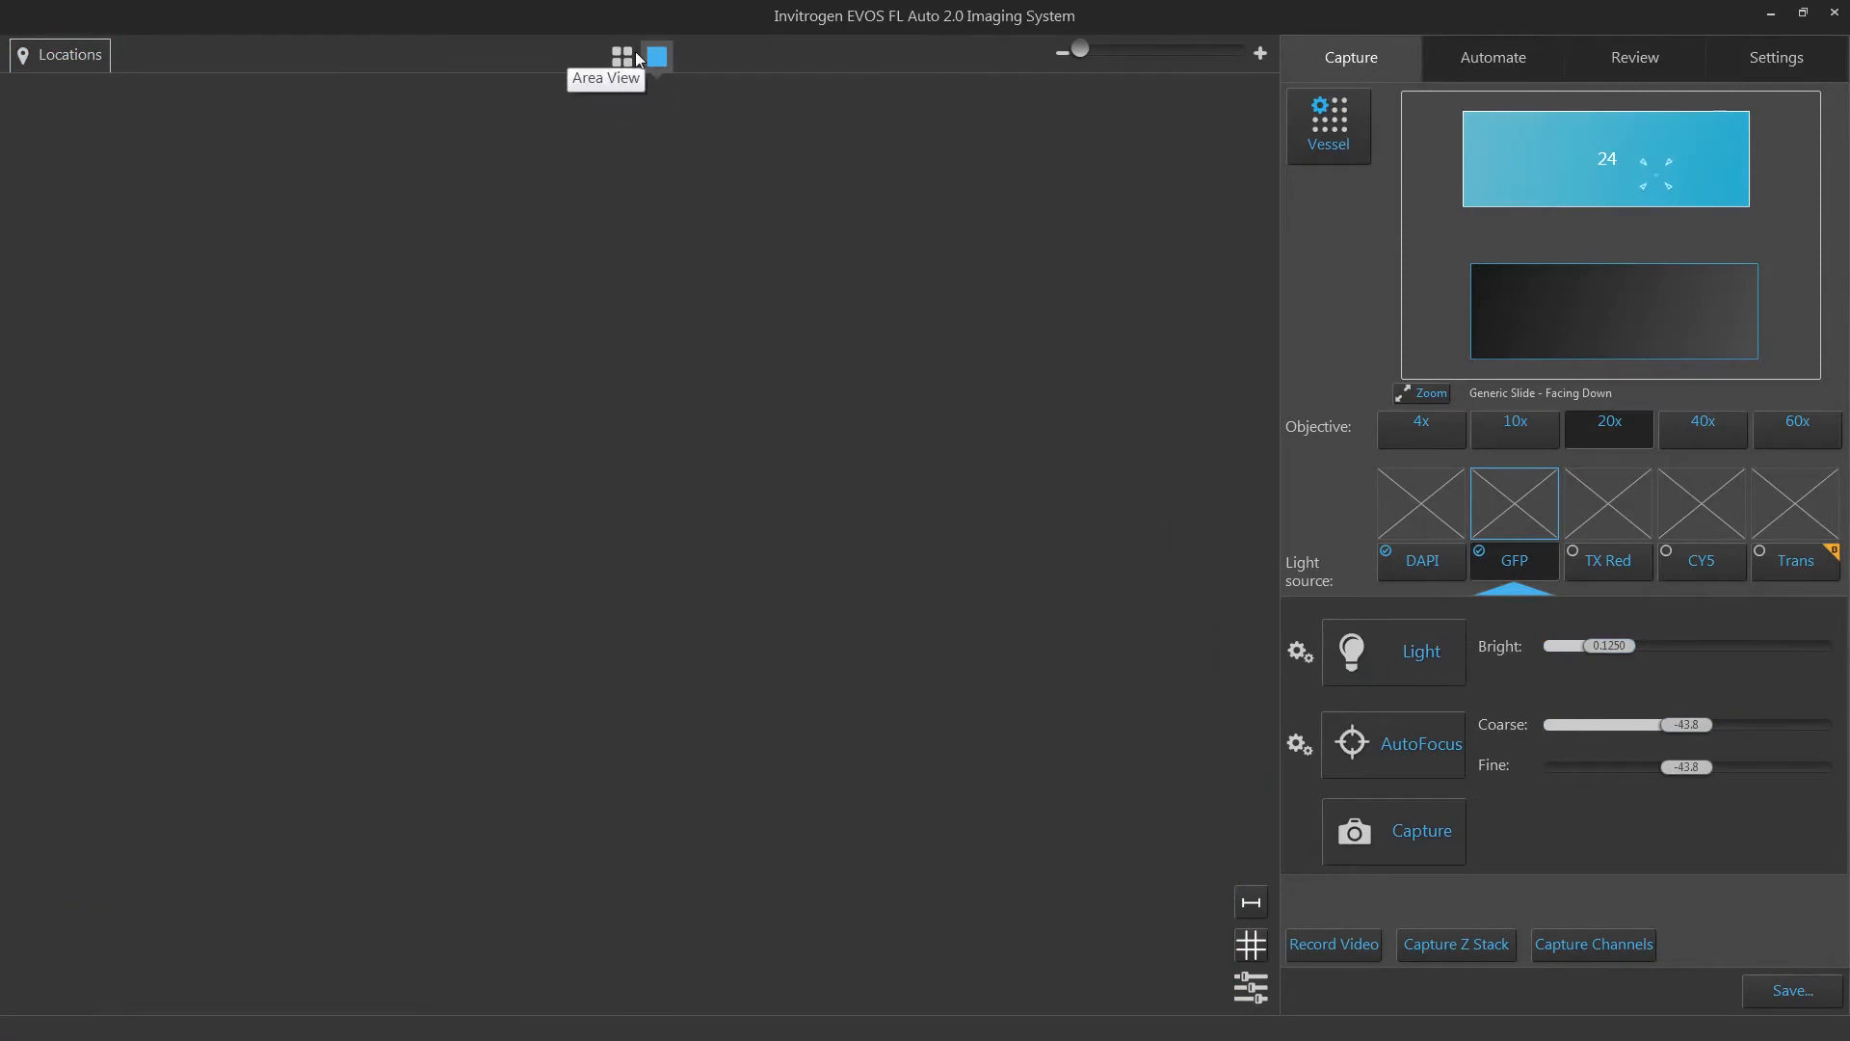
Step: Show the Area View overview with its four pins and choose the Ellipse shape tool
click(622, 56)
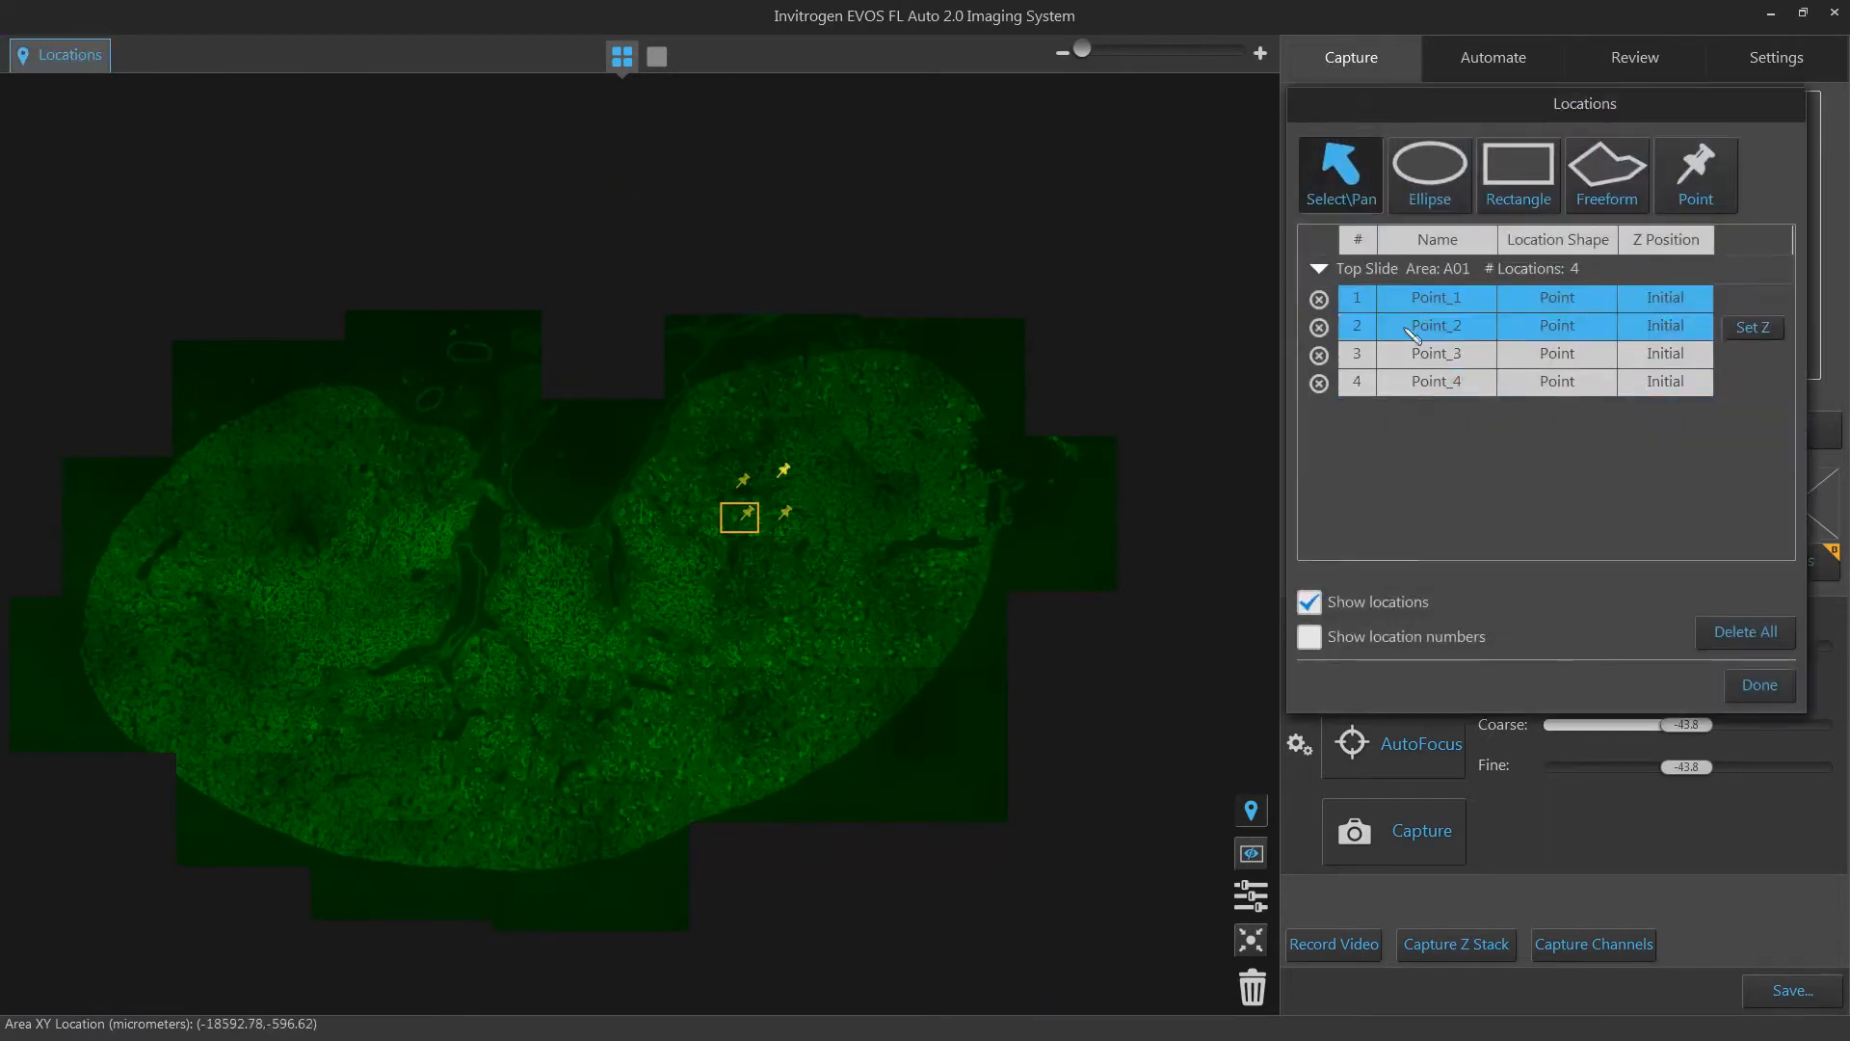
click(1428, 173)
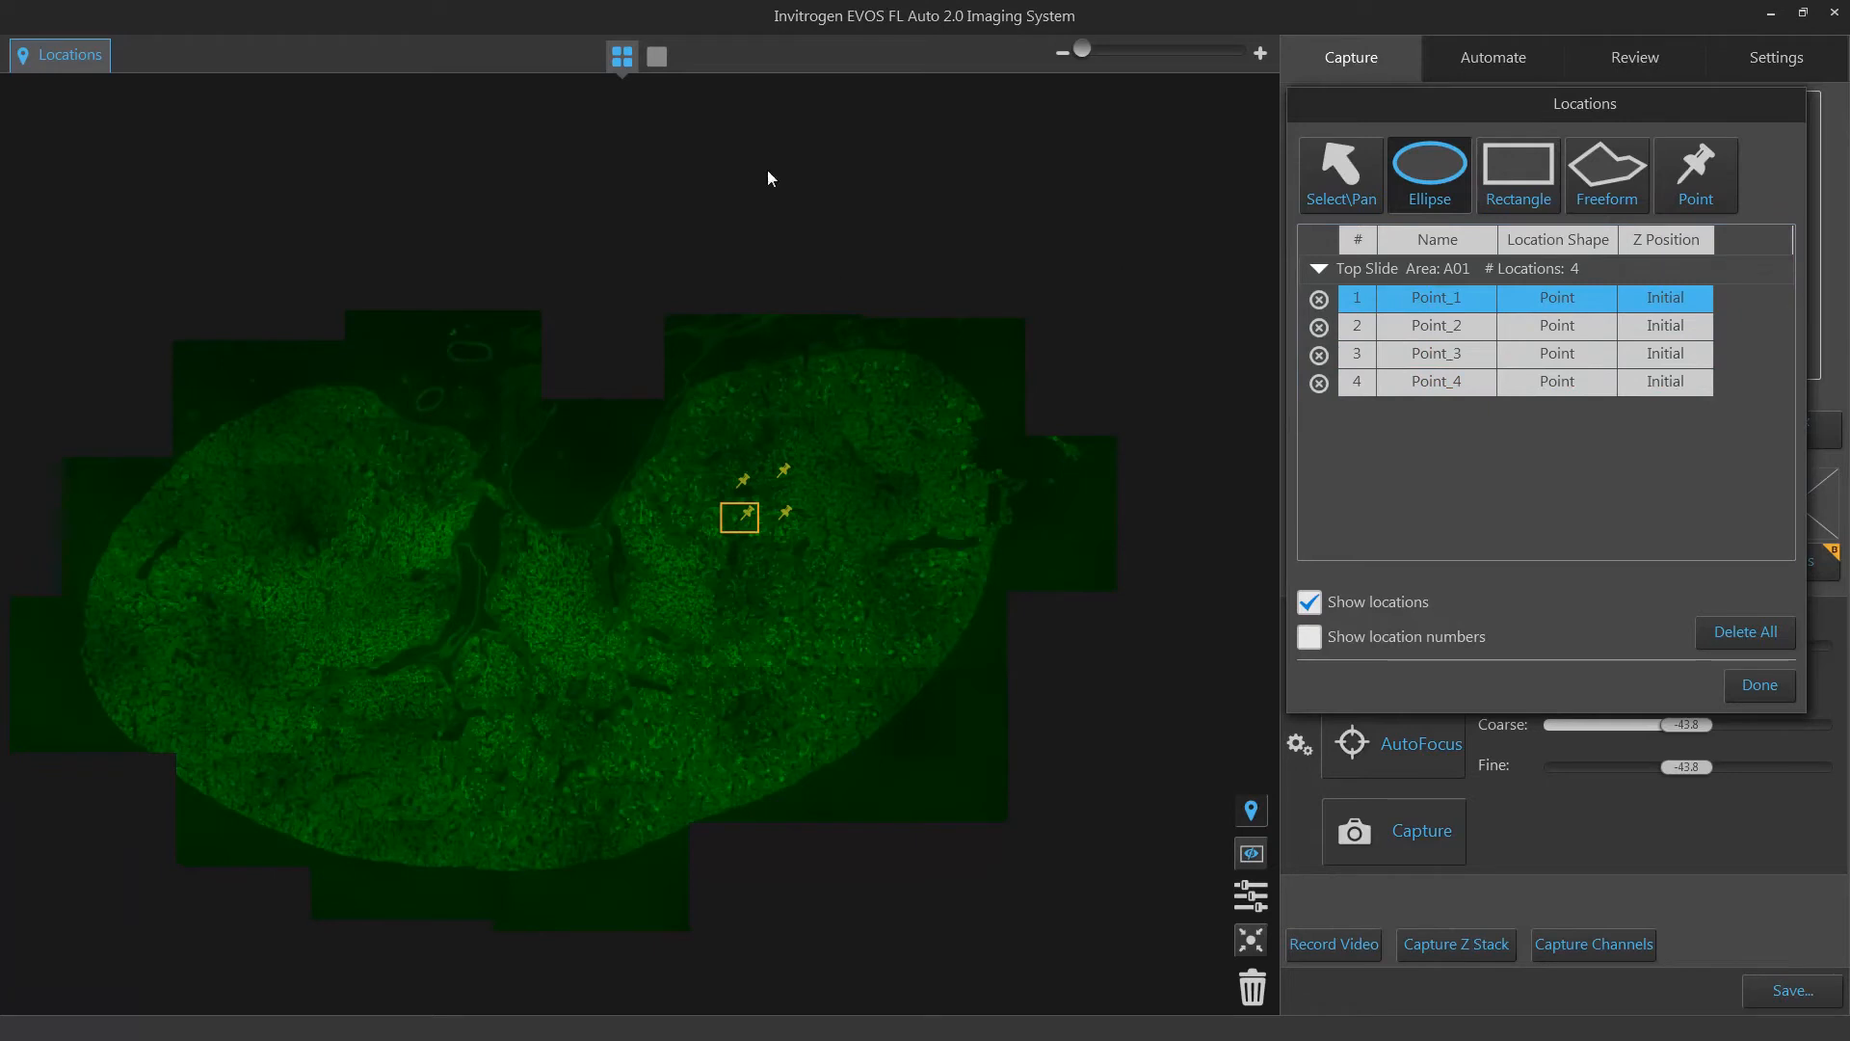
Step: Draw an ellipse upper left, a rectangle over the left part, and a freeform polygon over the central tissue
drag(129, 254, 466, 406)
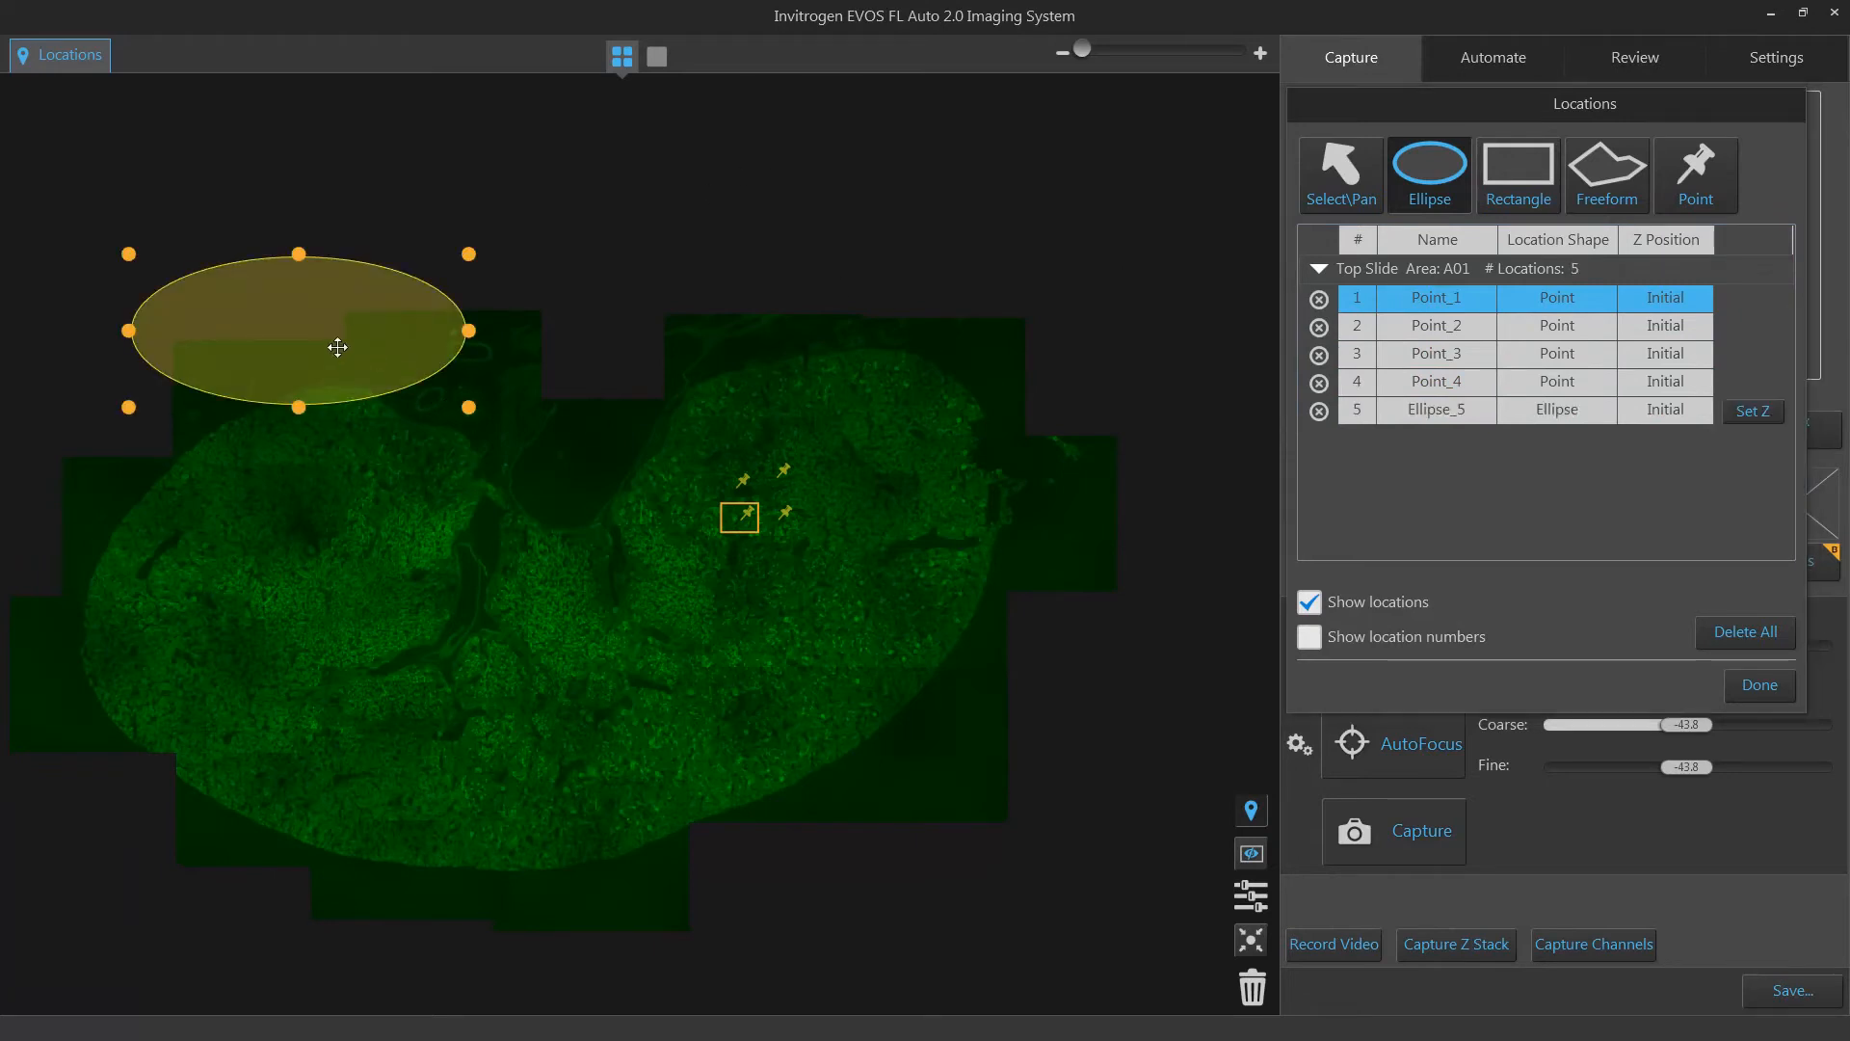
click(1519, 176)
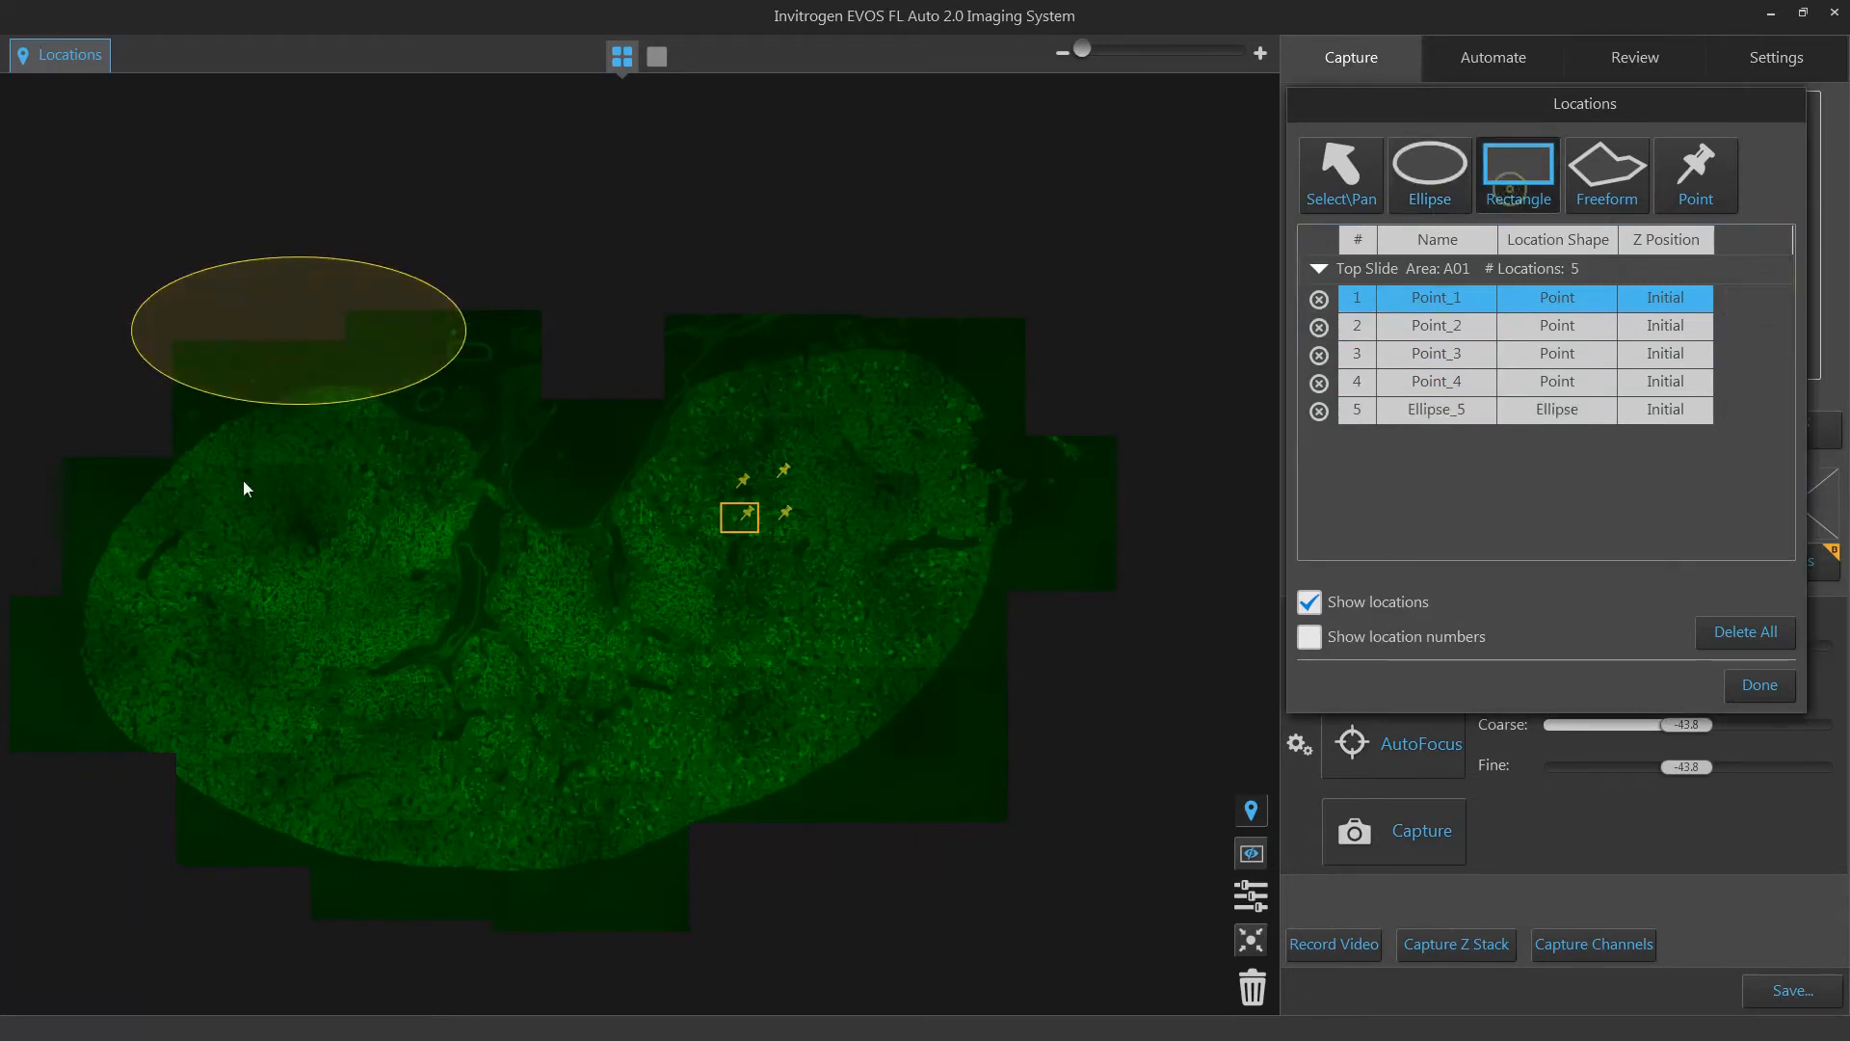
drag(171, 430, 358, 680)
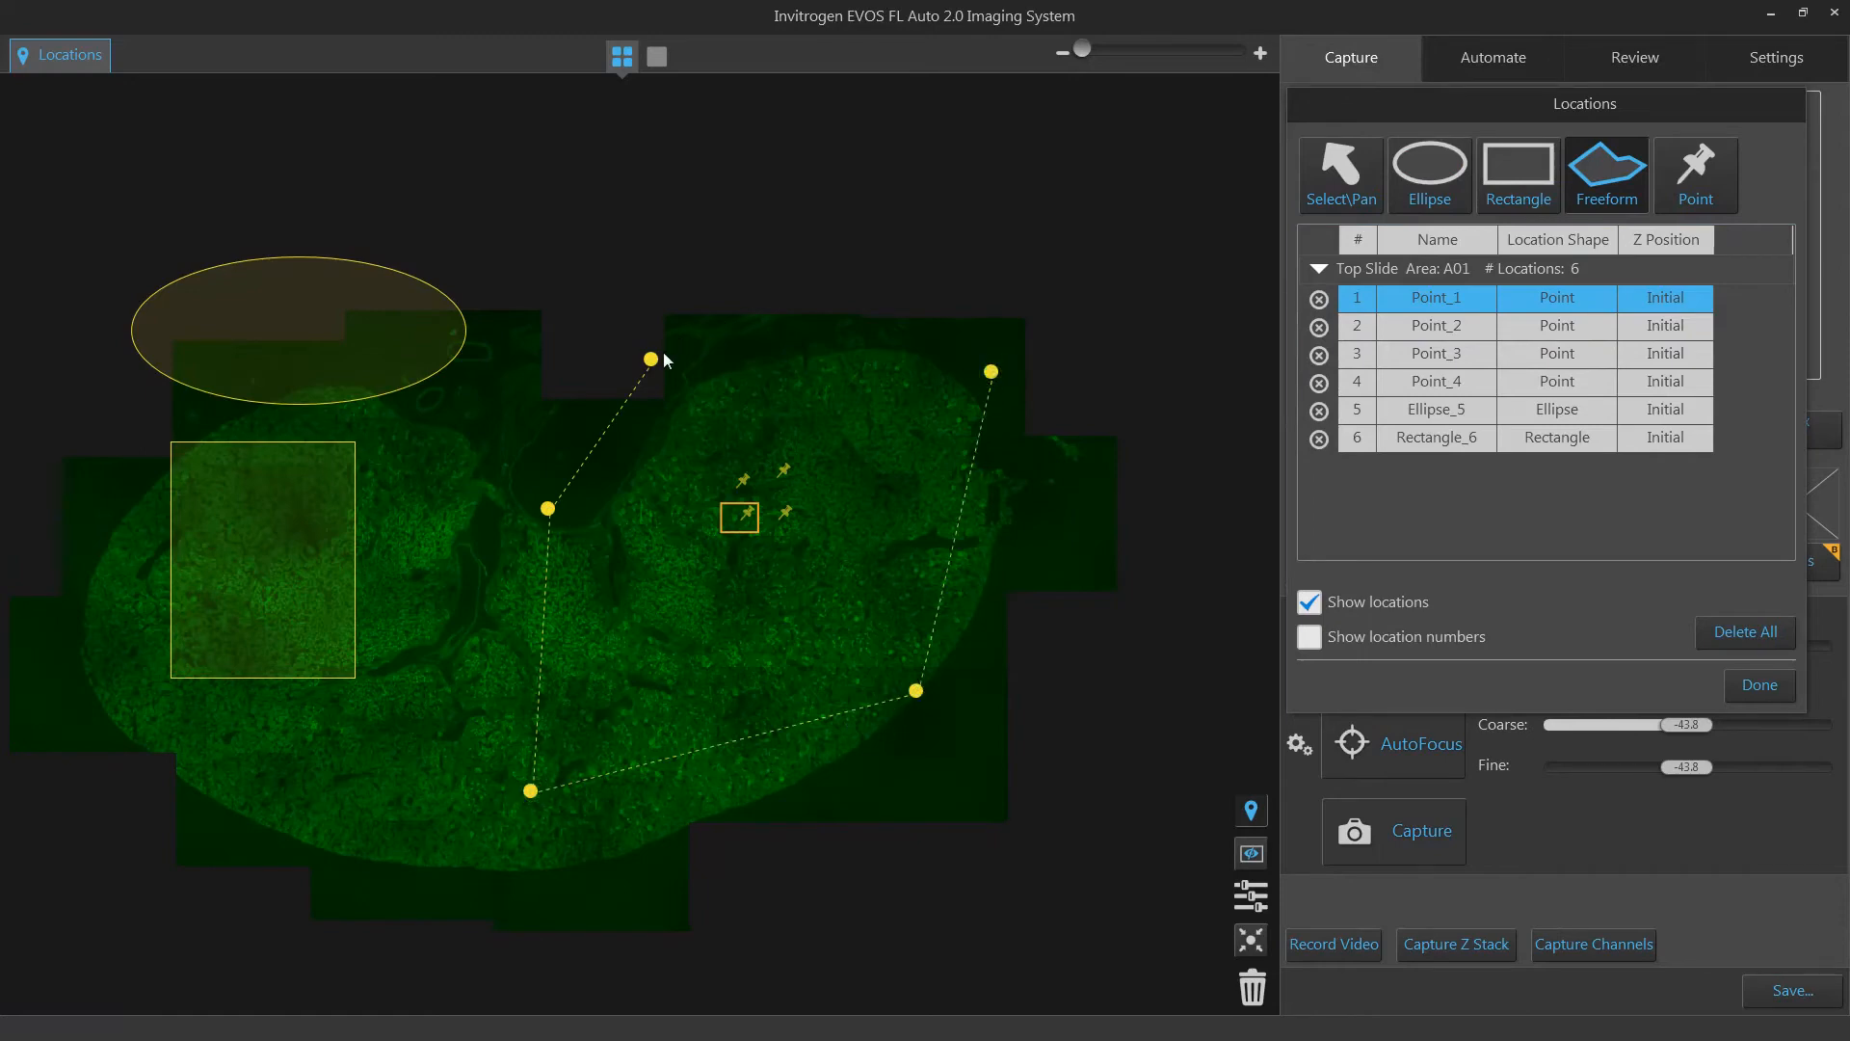
click(655, 367)
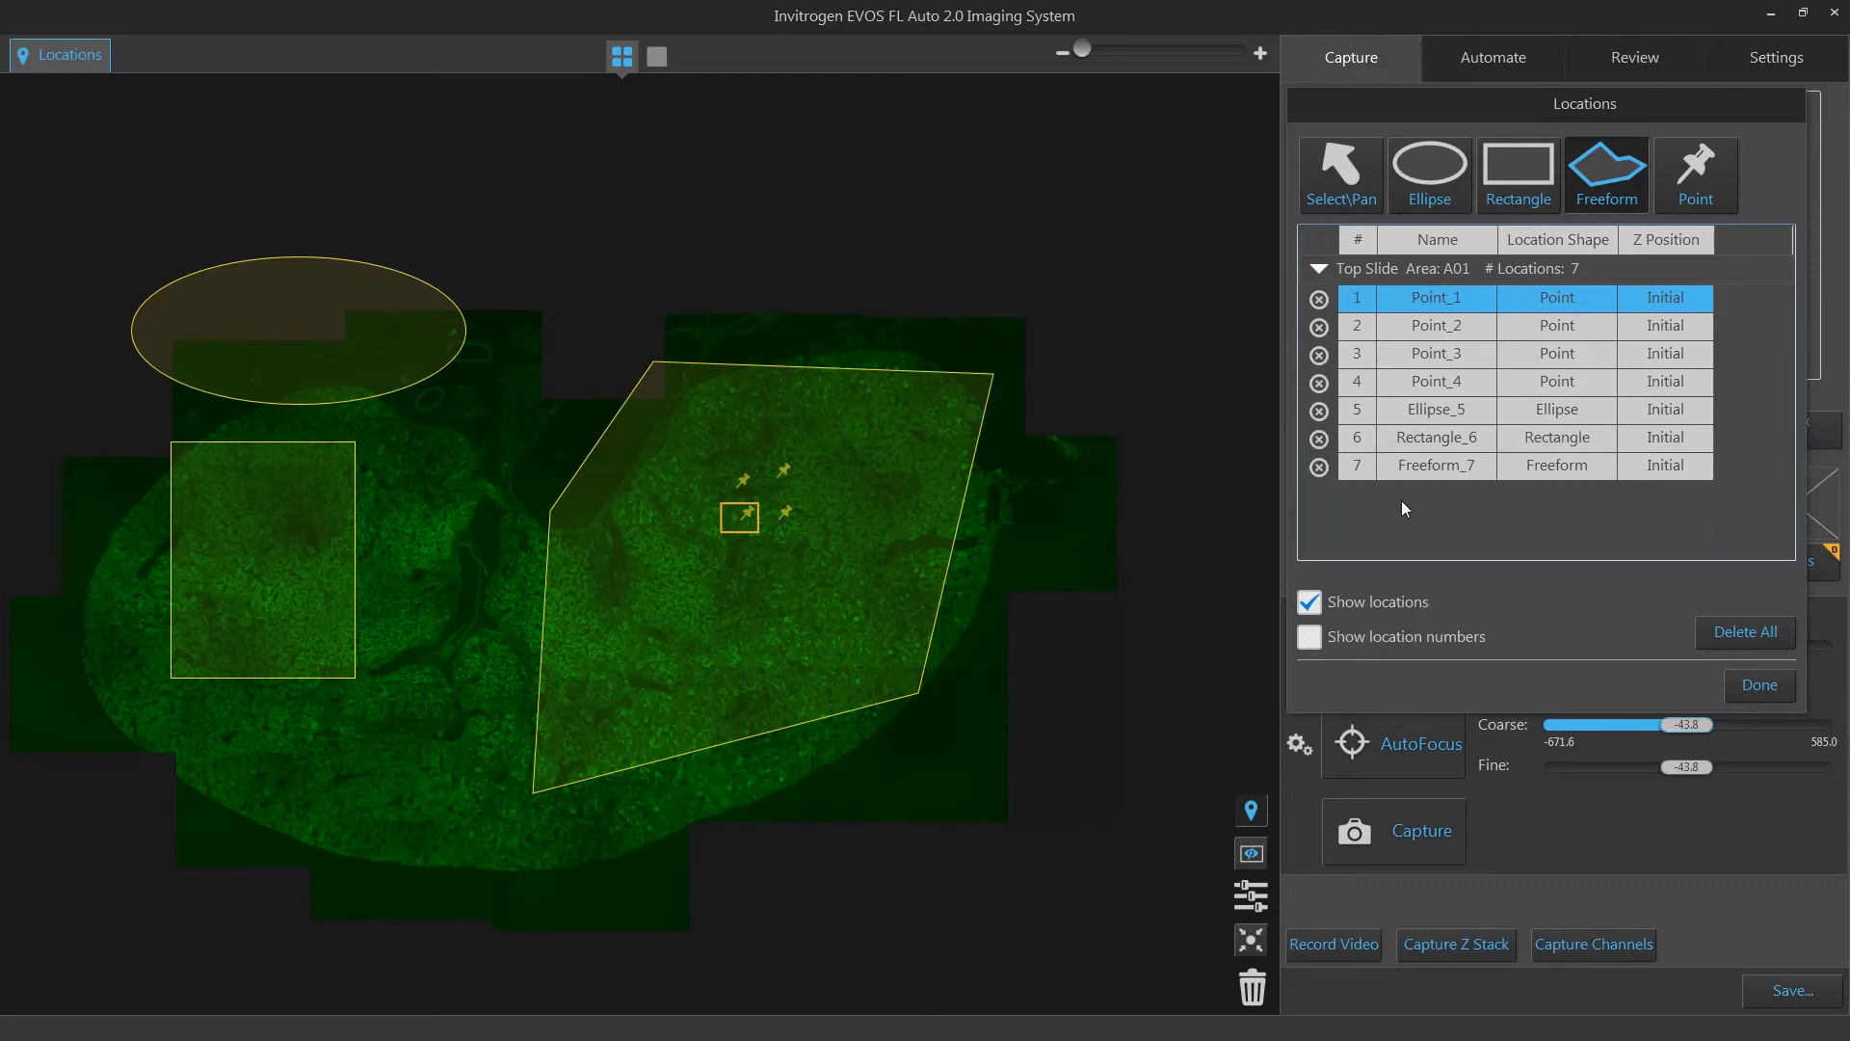
Step: Select Rectangle_6, centre the stage on it and show its tissue live under GFP light
click(262, 559)
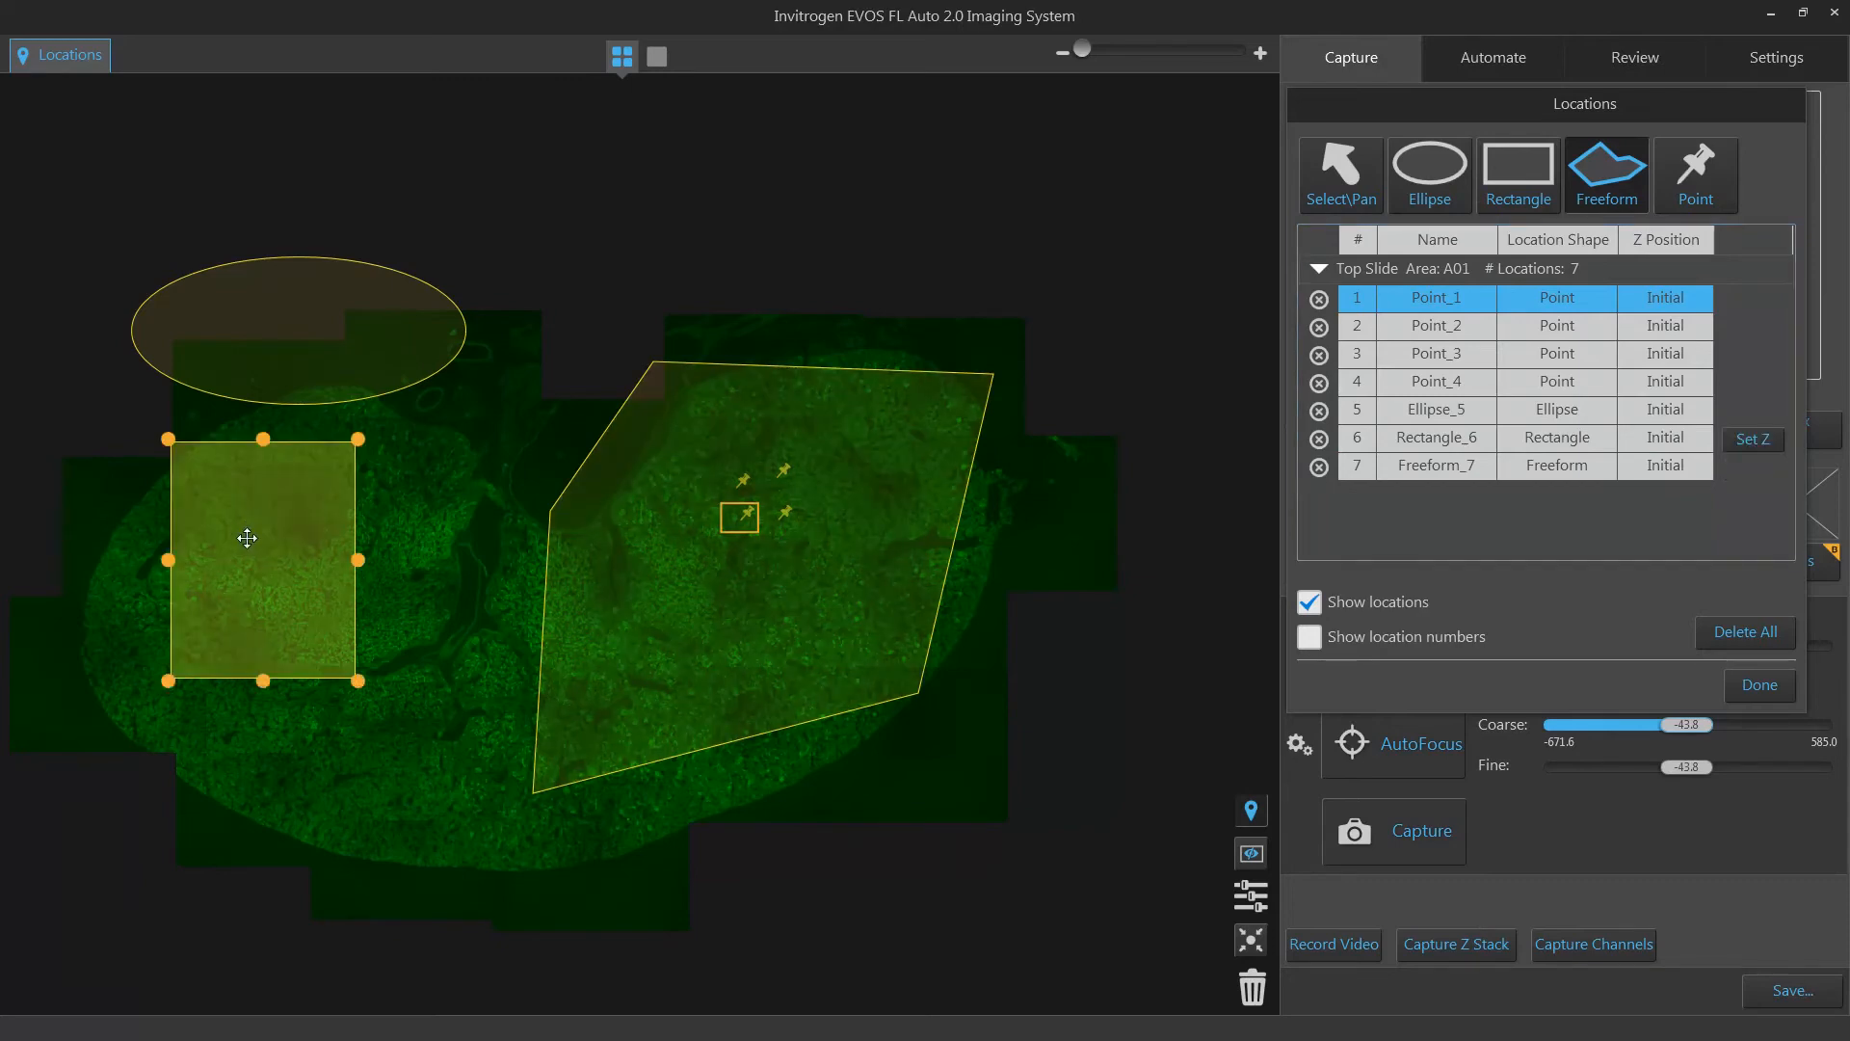
click(1436, 382)
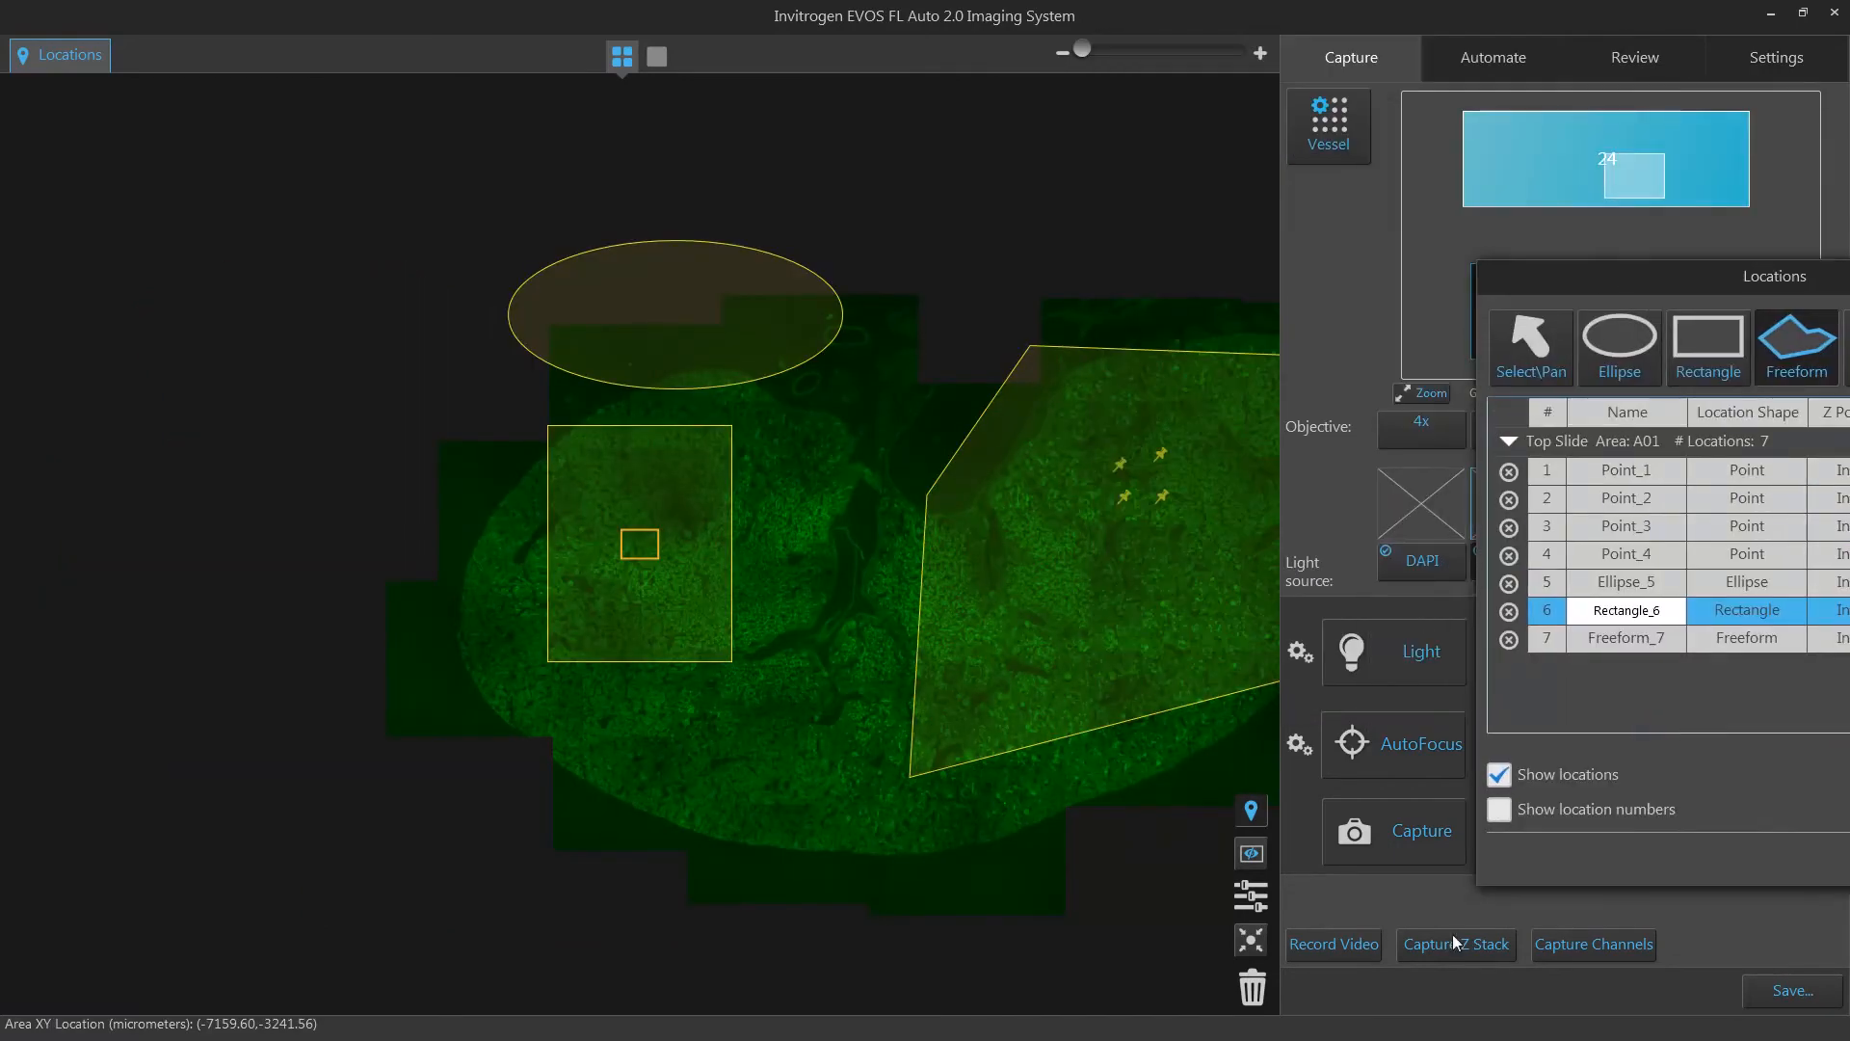
click(1391, 652)
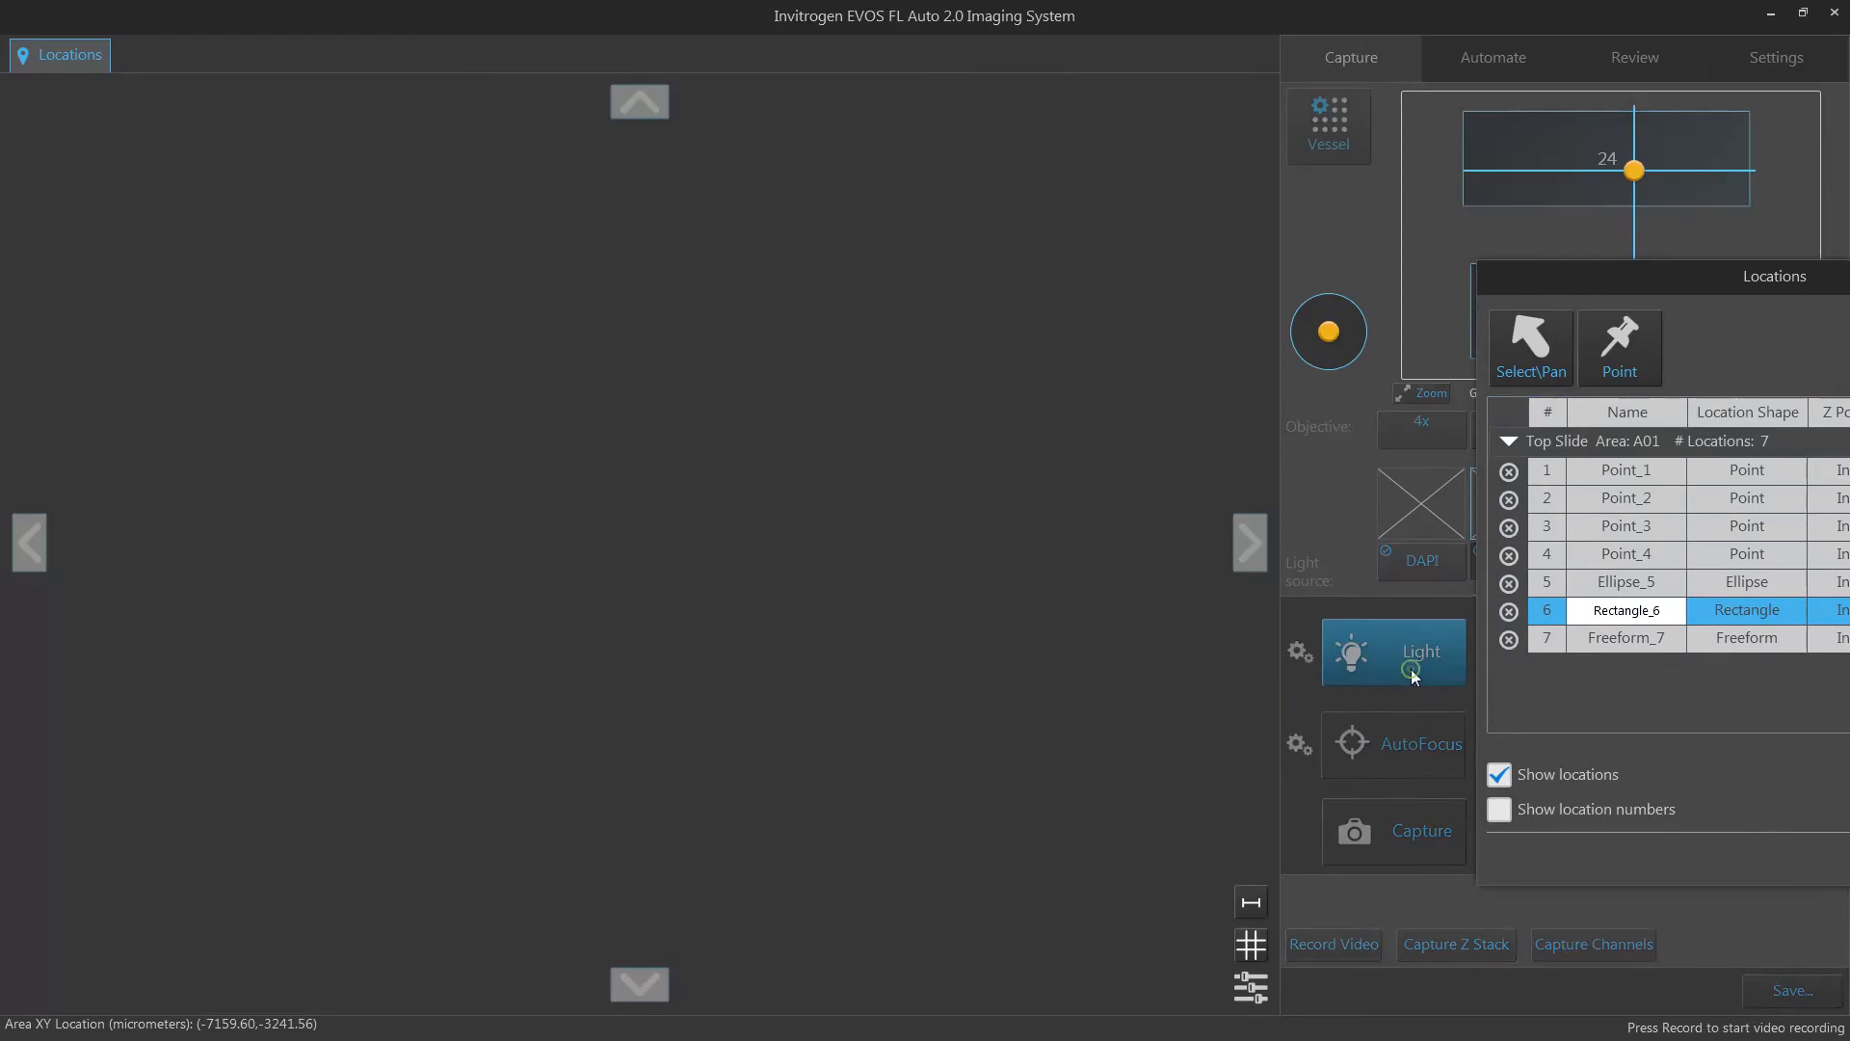
click(1391, 651)
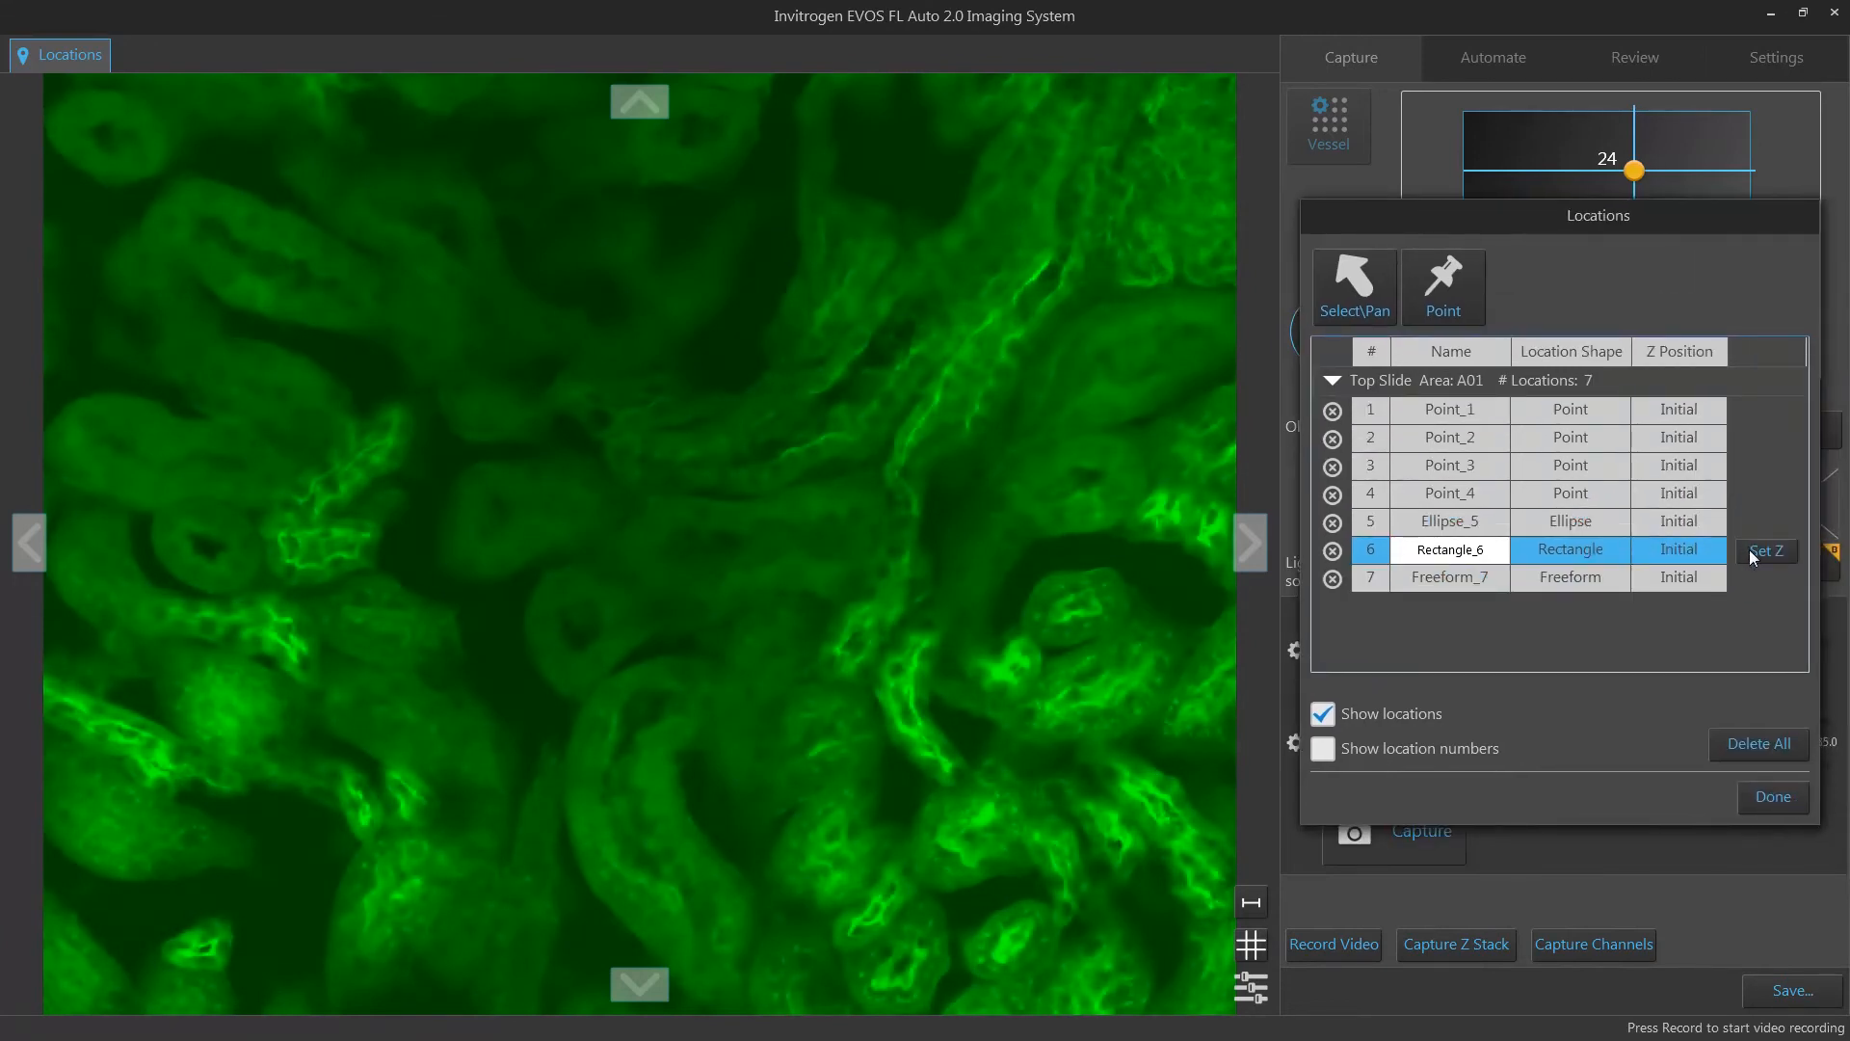
mouse_move(1766, 551)
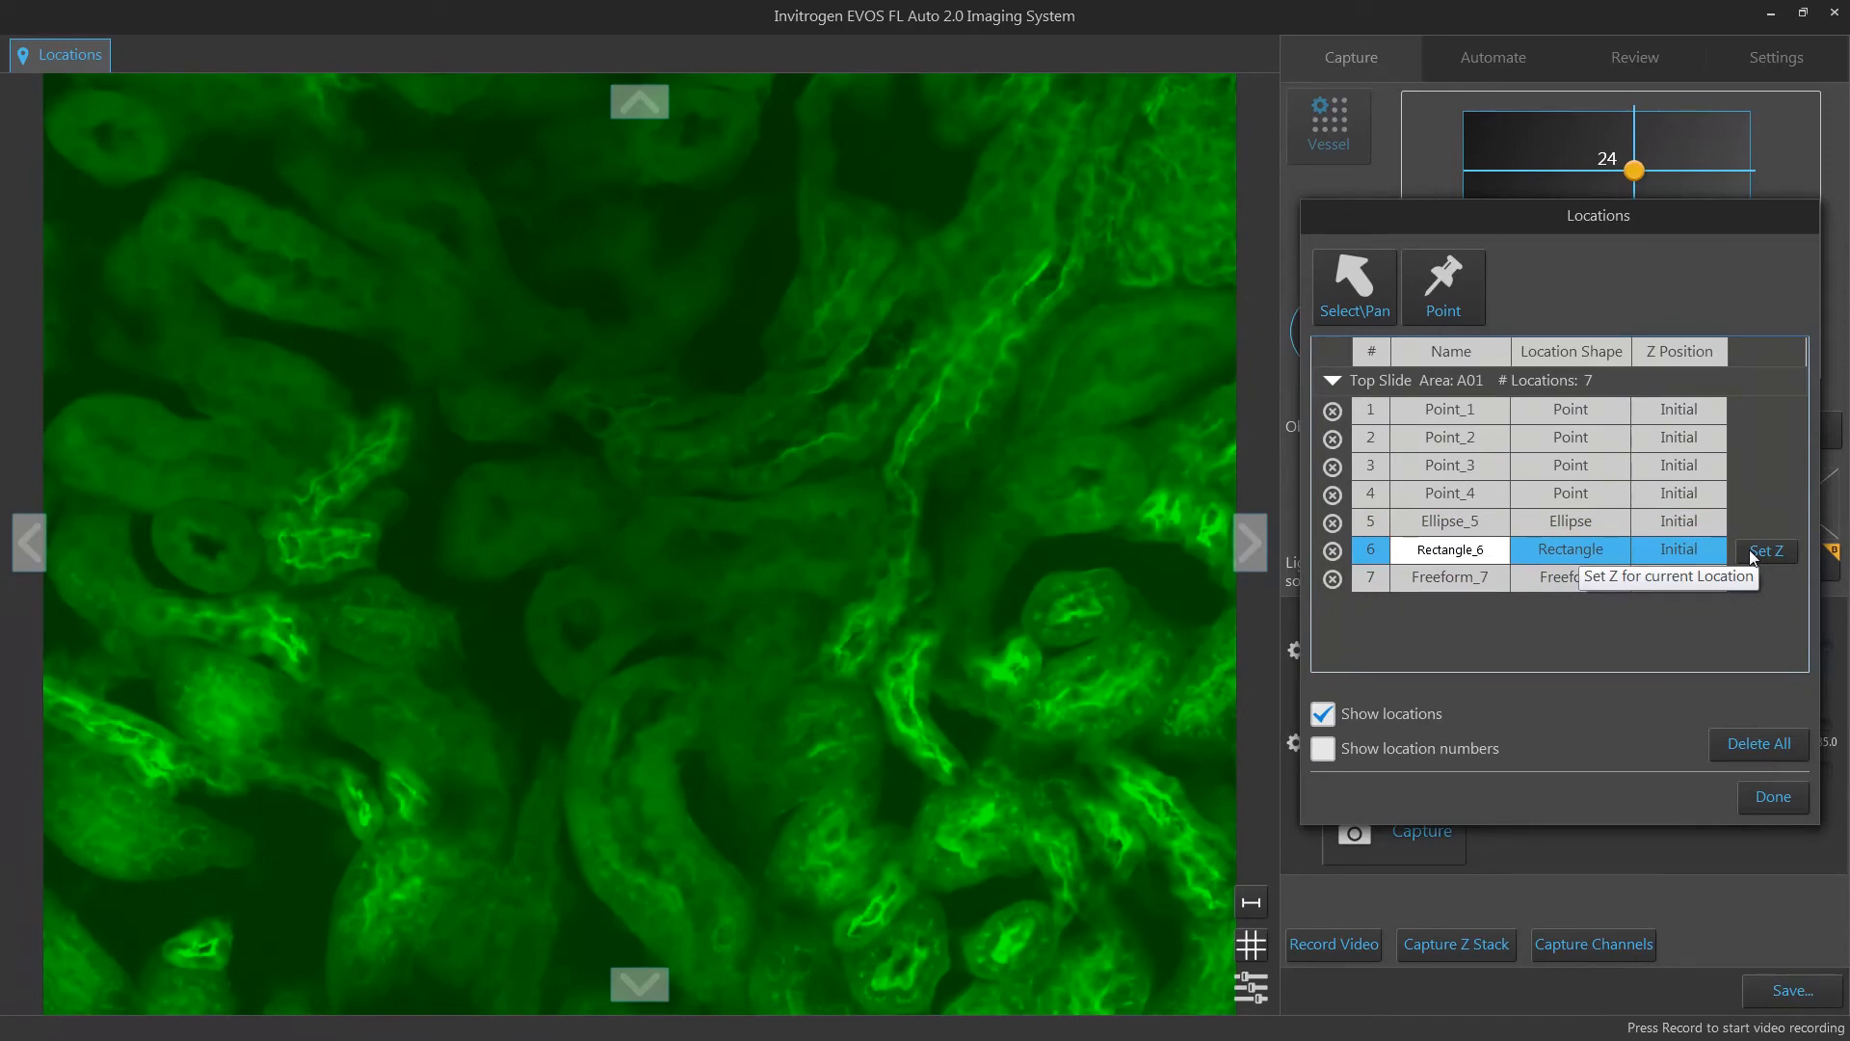
Step: Set Z for Rectangle_6 so its Z Position reads Updated, then finish with Done
click(1763, 549)
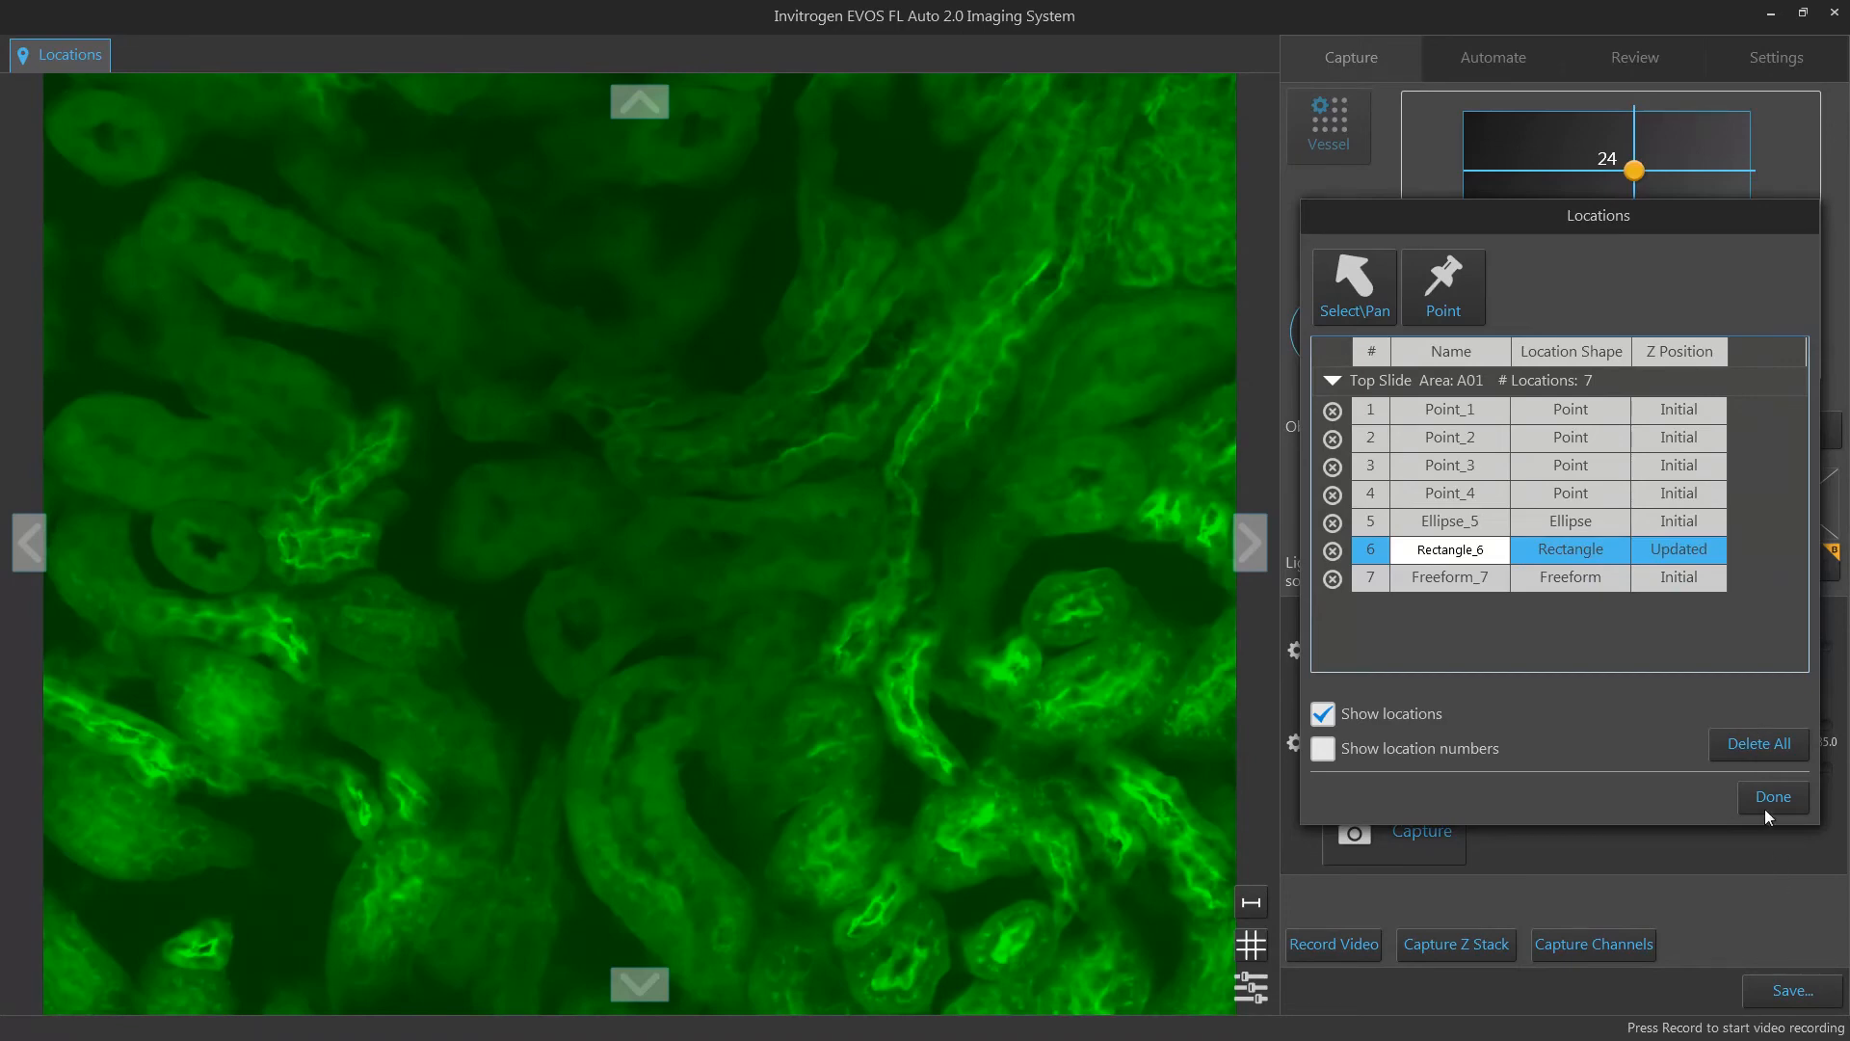
click(1771, 796)
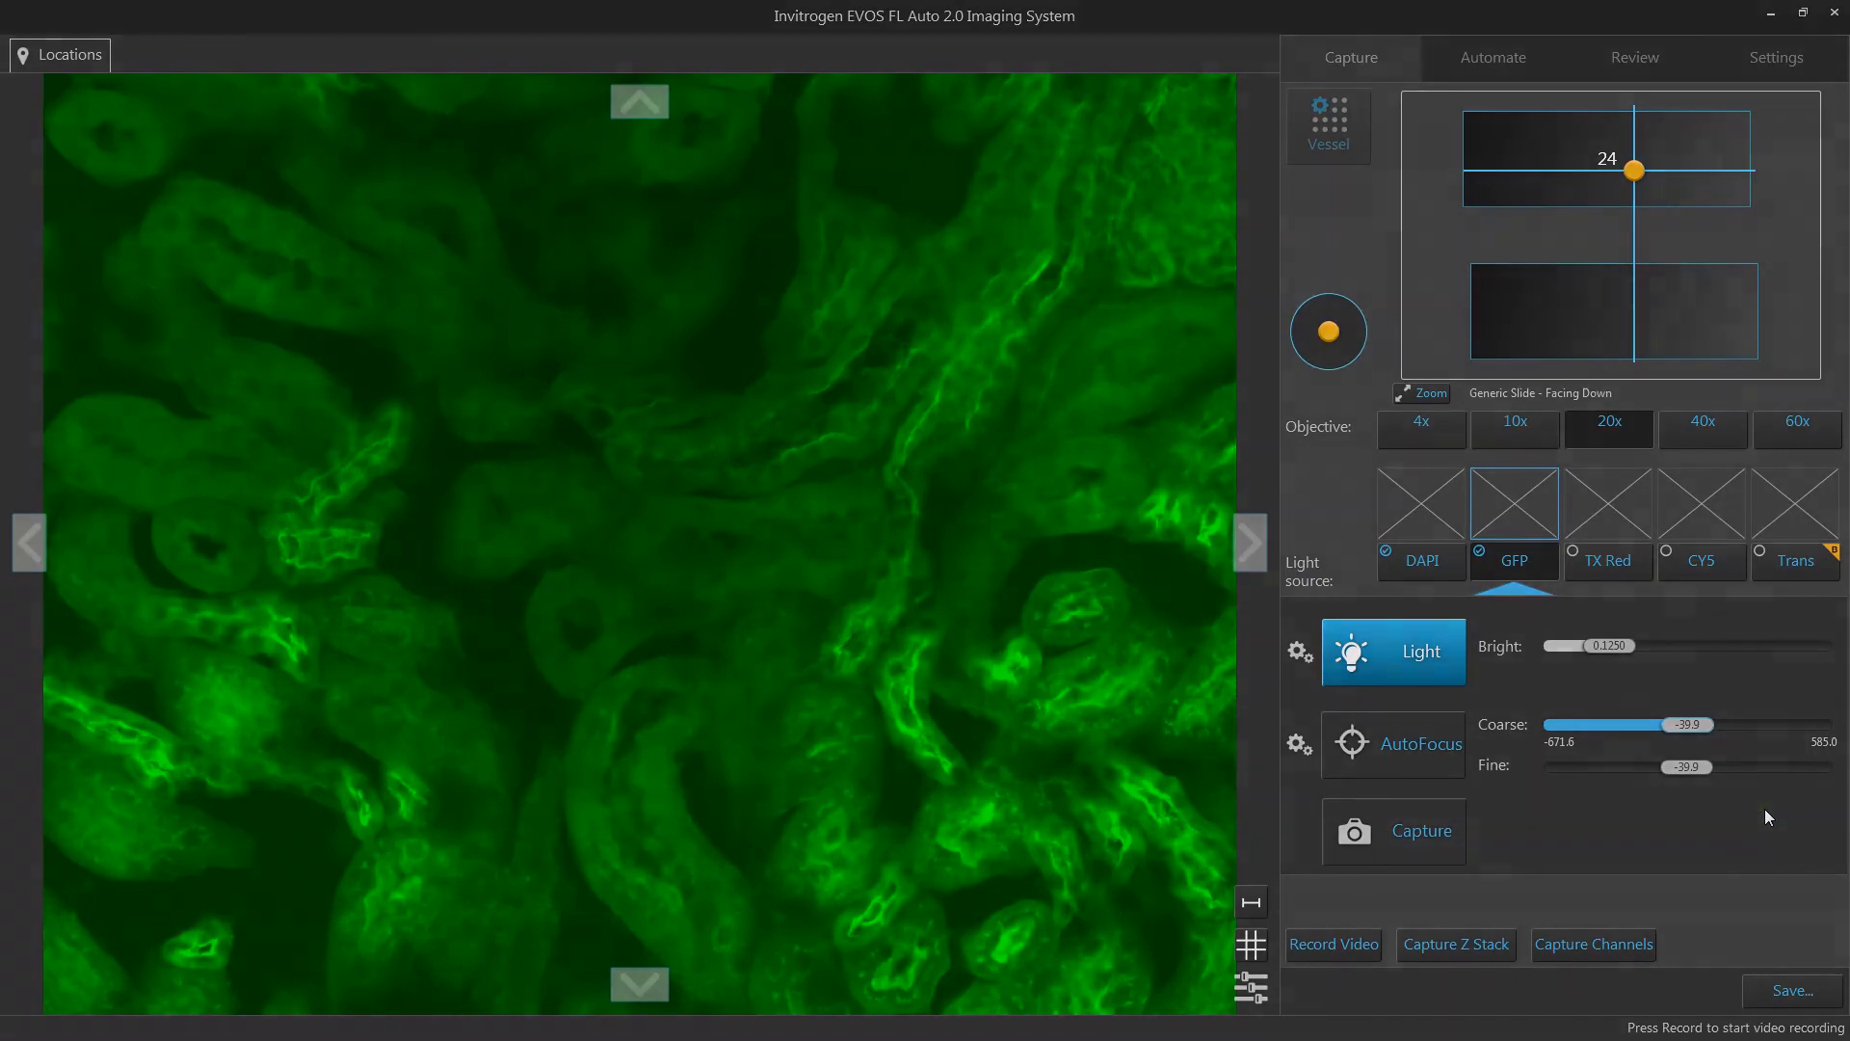